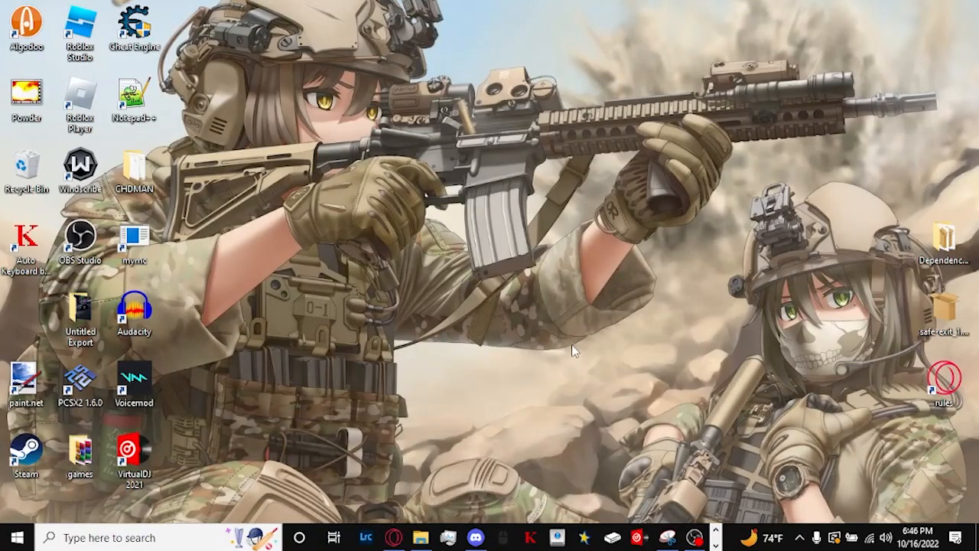
mouse_move(579, 346)
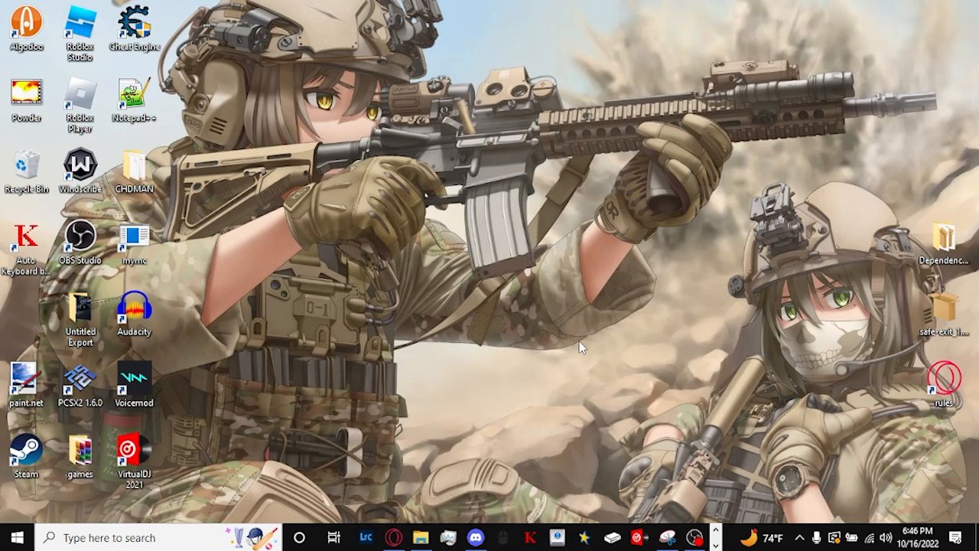
mouse_move(586, 354)
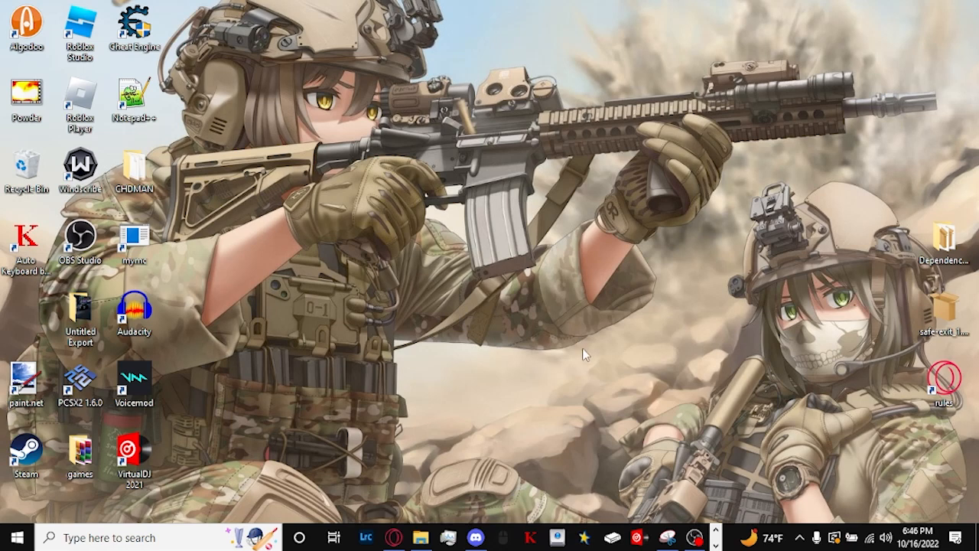
mouse_move(702, 453)
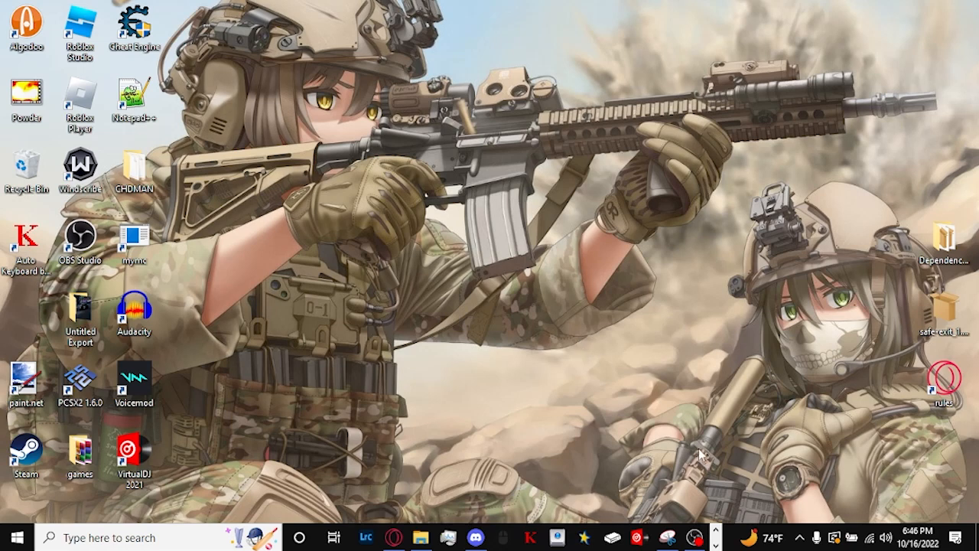
mouse_move(727, 497)
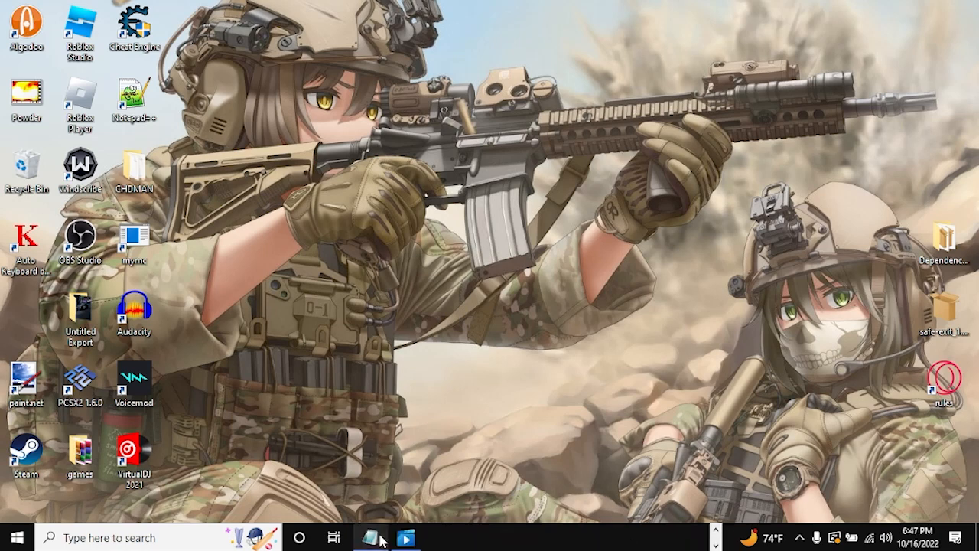
Restore the Notepad checklist, centre it, and go through the PS2 BIOS, WinRAR and External Drive lines.
left_click(370, 537)
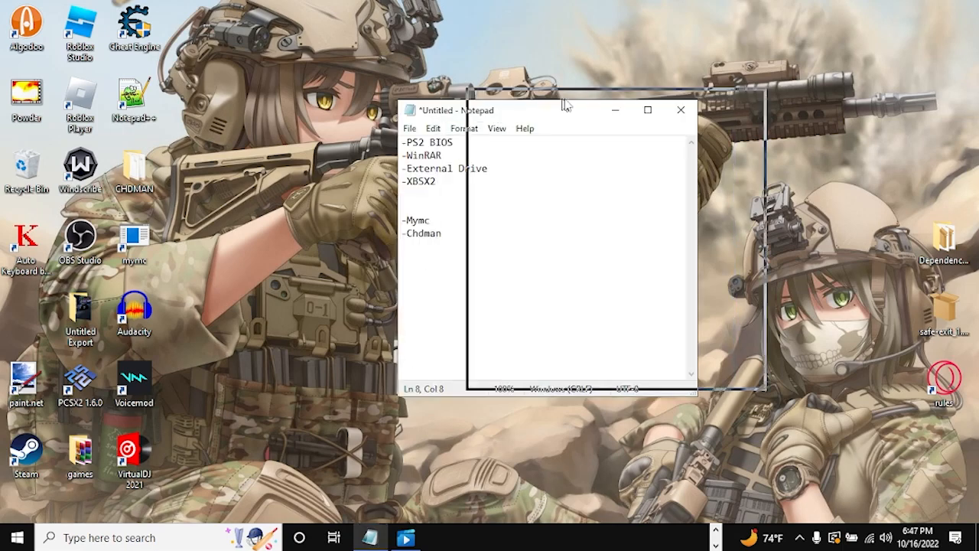
left_click_drag(566, 109, 669, 86)
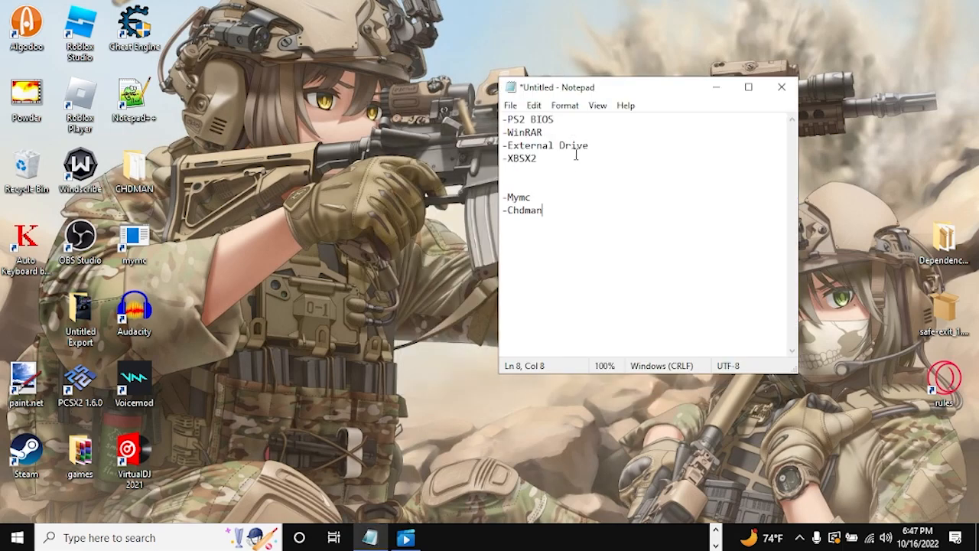
mouse_move(598, 120)
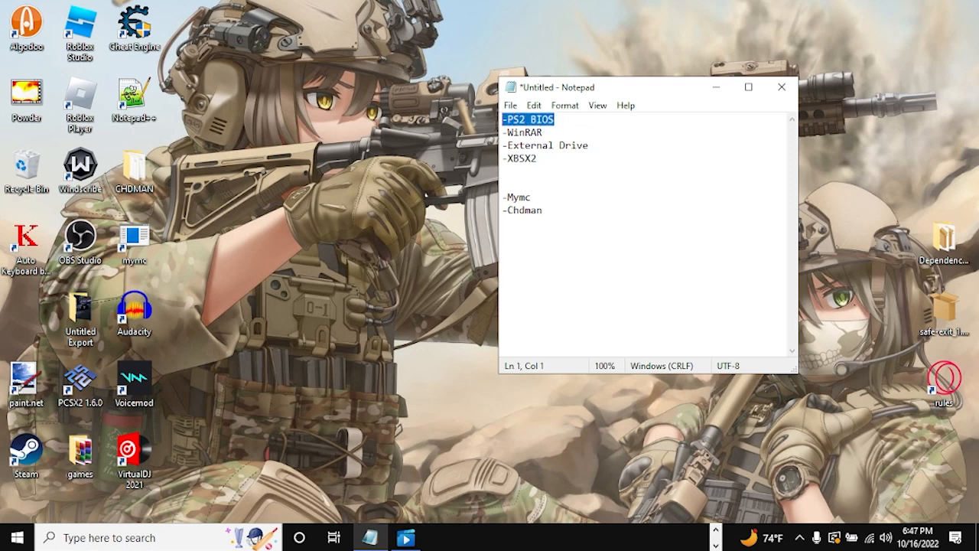
left_click(555, 119)
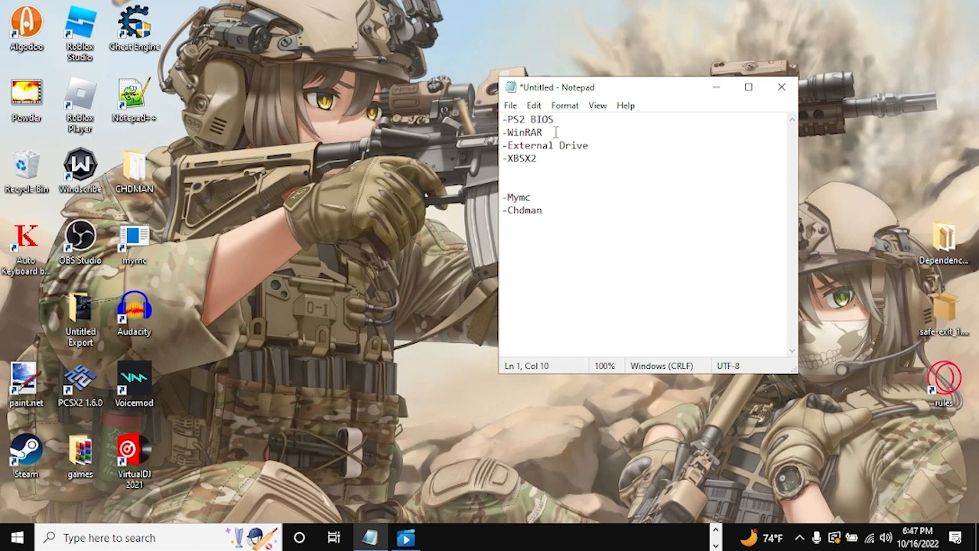
left_click(555, 121)
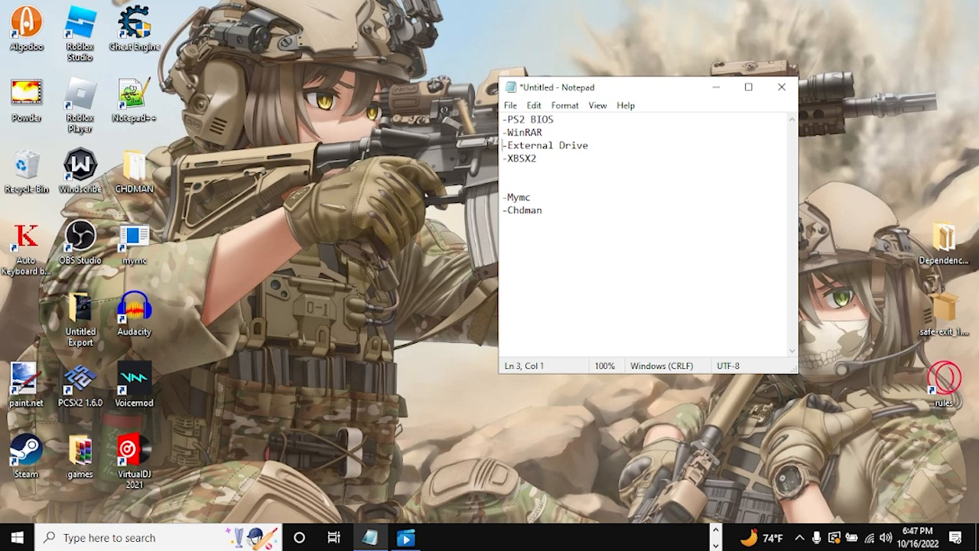
left_click(543, 133)
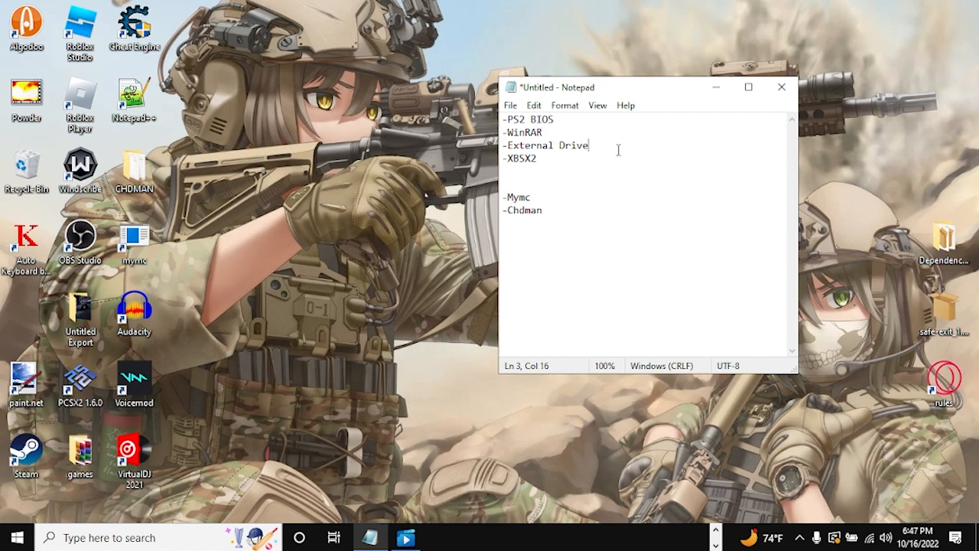
mouse_move(602, 155)
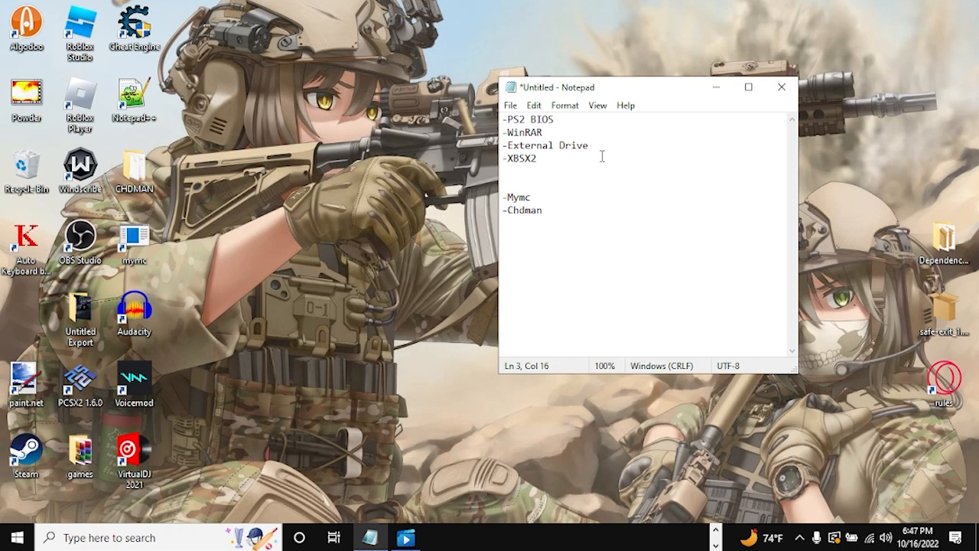
left_click(589, 145)
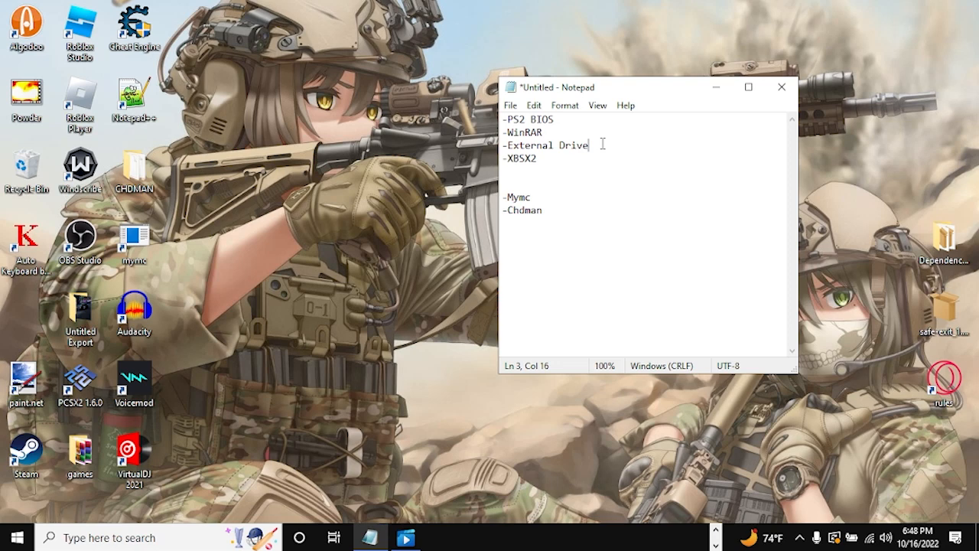
mouse_move(572, 153)
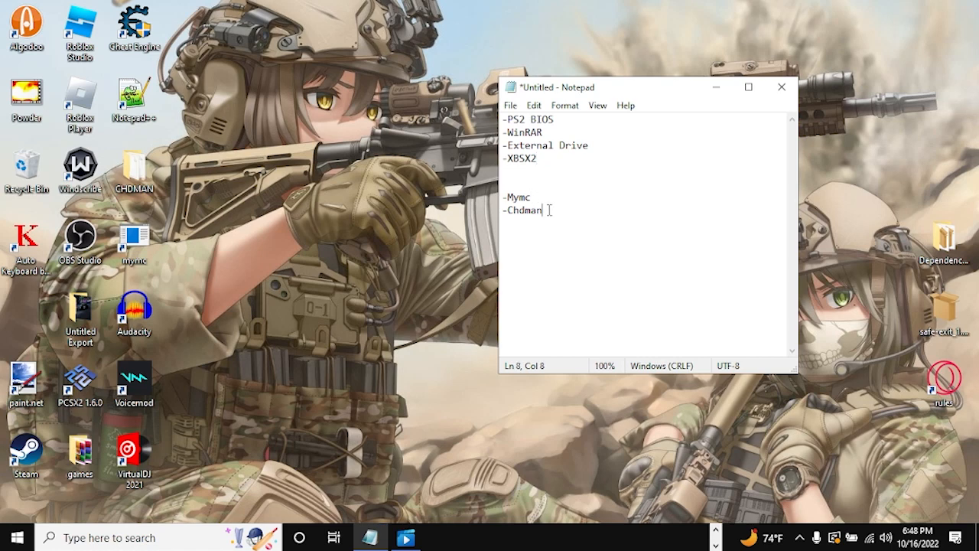
left_click(531, 197)
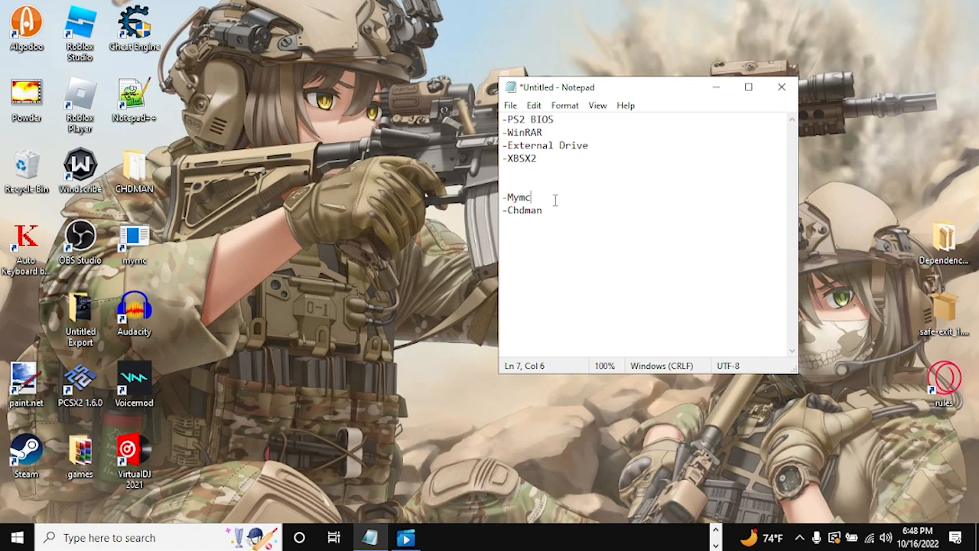
mouse_move(563, 202)
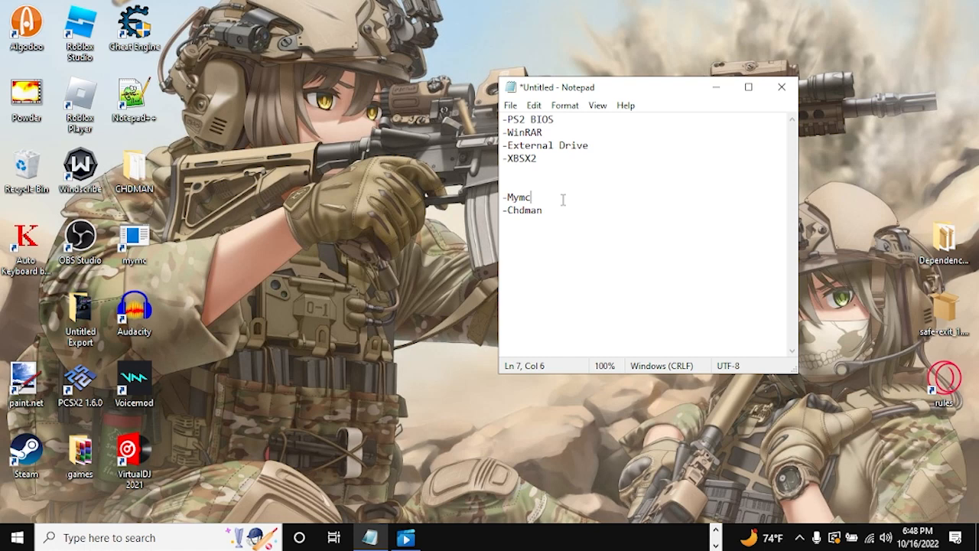
mouse_move(562, 198)
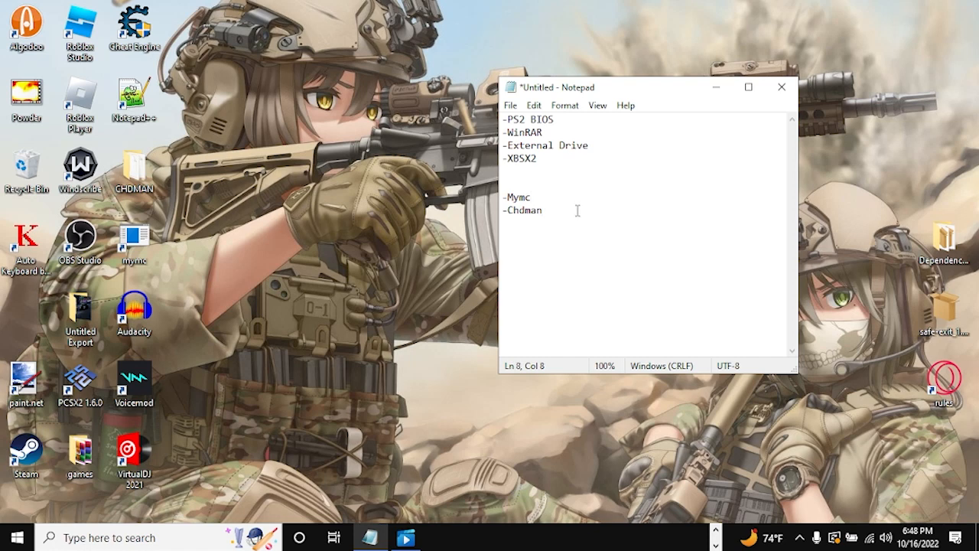
mouse_move(559, 224)
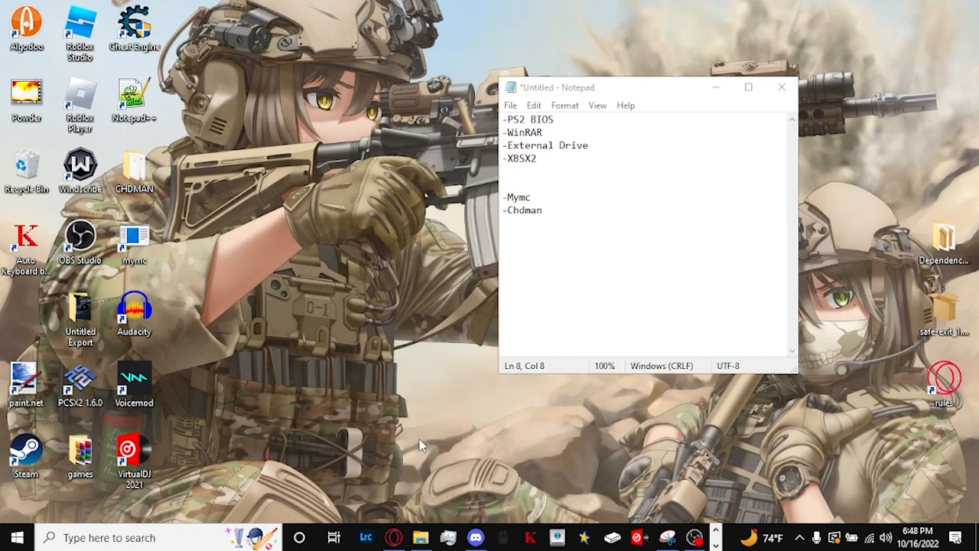
mouse_move(475, 537)
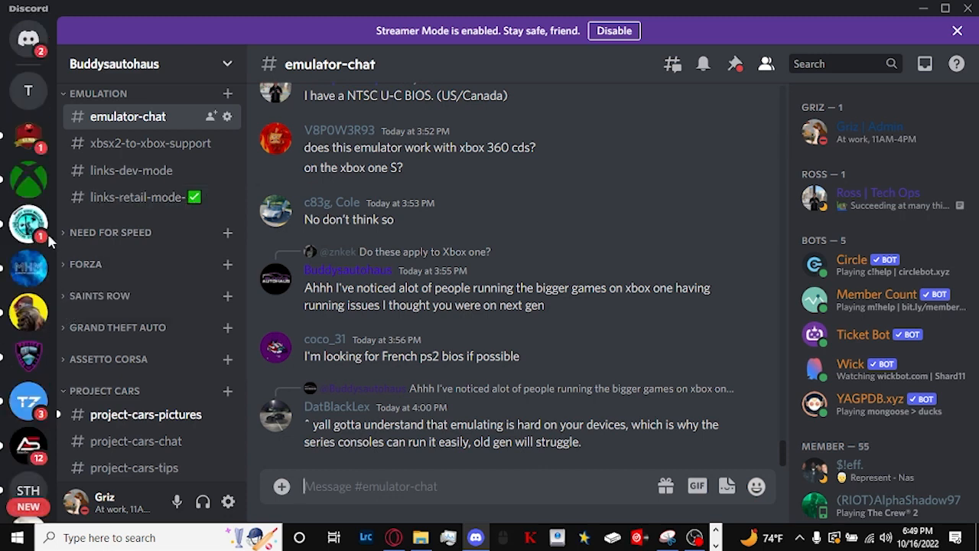
mouse_move(29, 179)
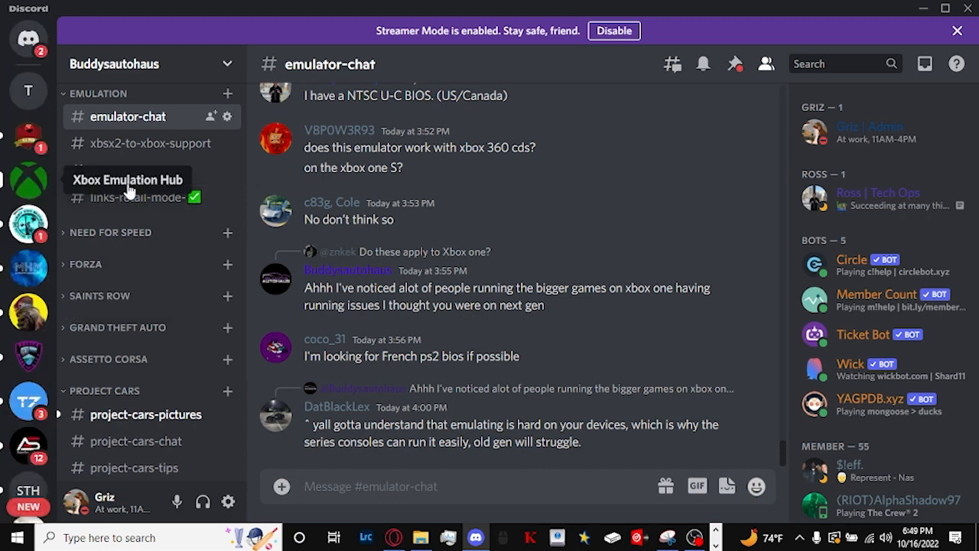
mouse_move(129, 184)
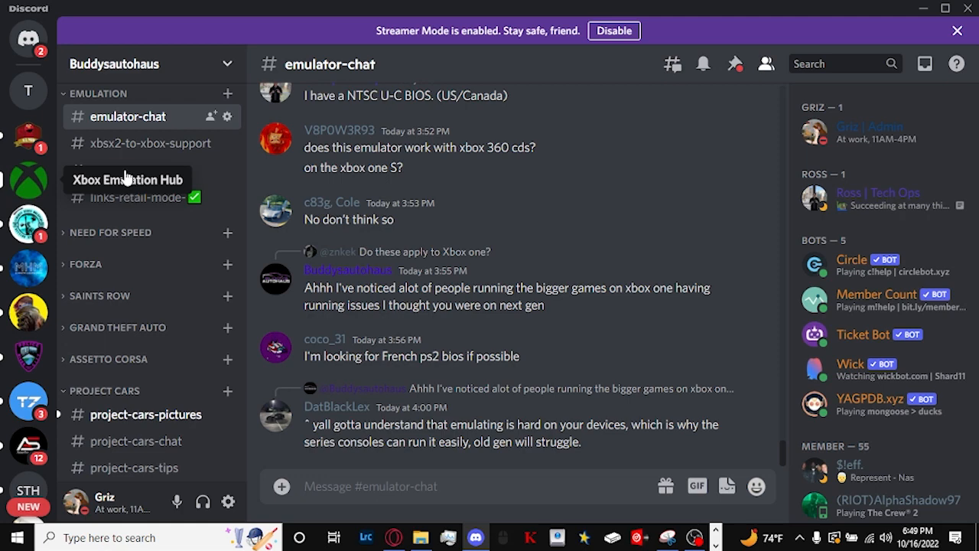
Switch to the Xbox Emulation Hub server to reach its XBSX2 download post.
left_click(28, 180)
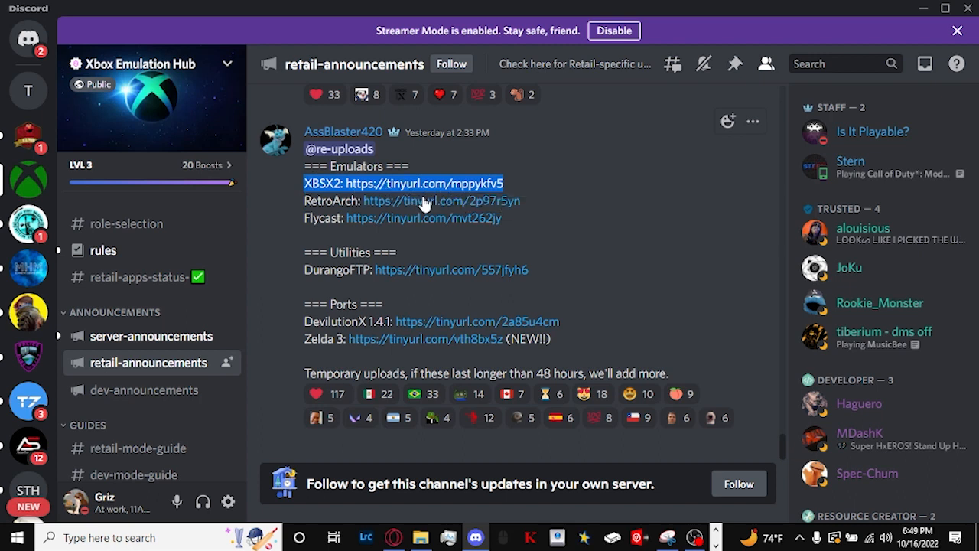
mouse_move(461, 189)
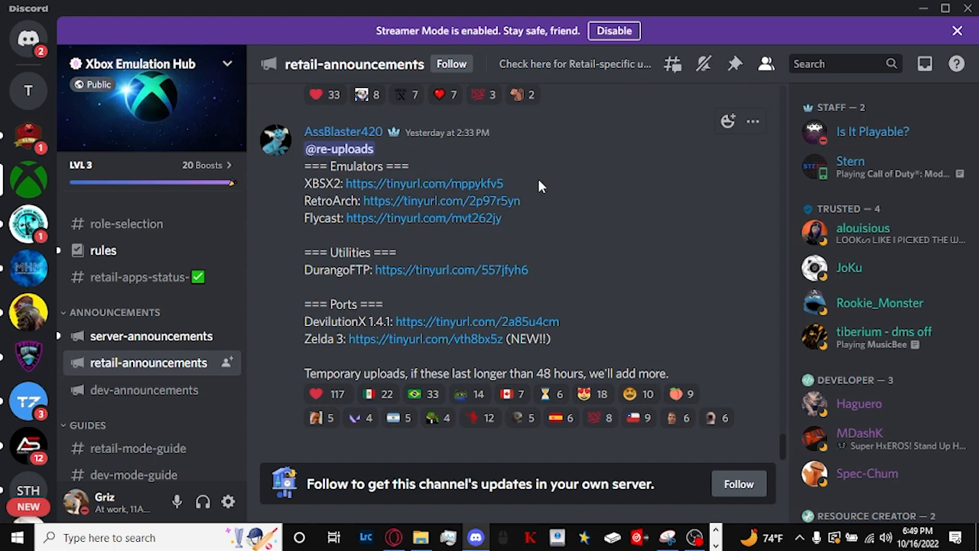
mouse_move(546, 183)
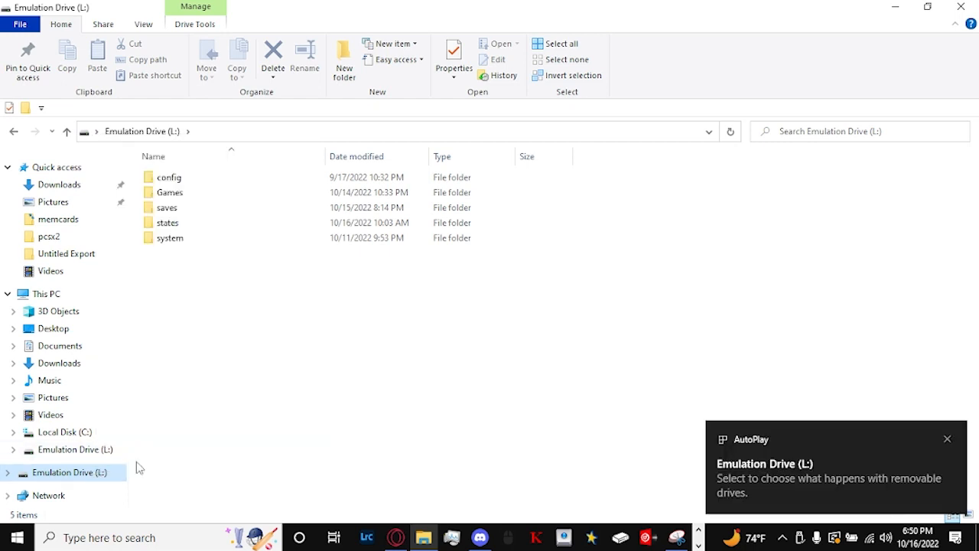
Check Emulation Drive (L:) properties: NTFS, 30.1 GB used, 208 GB free of 238 GB.
left_click(452, 57)
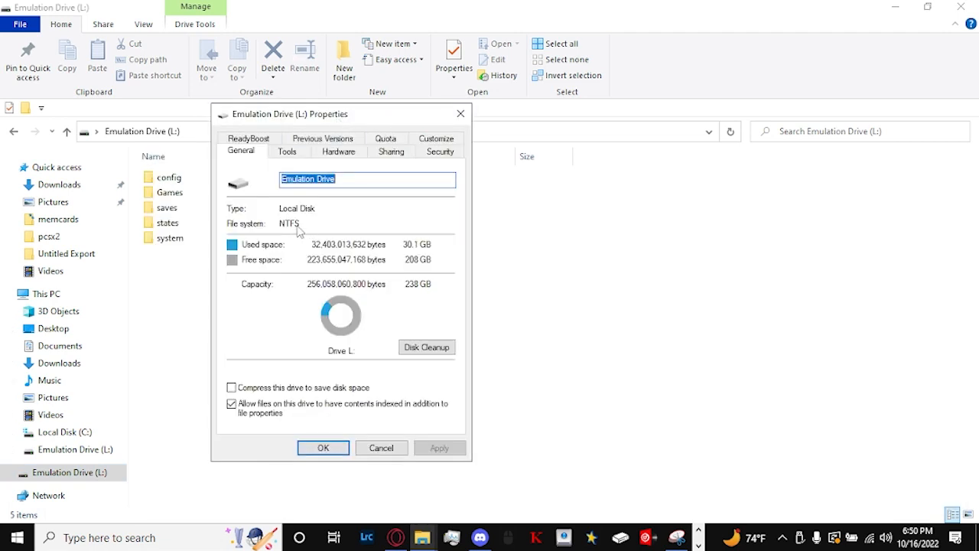
mouse_move(318, 213)
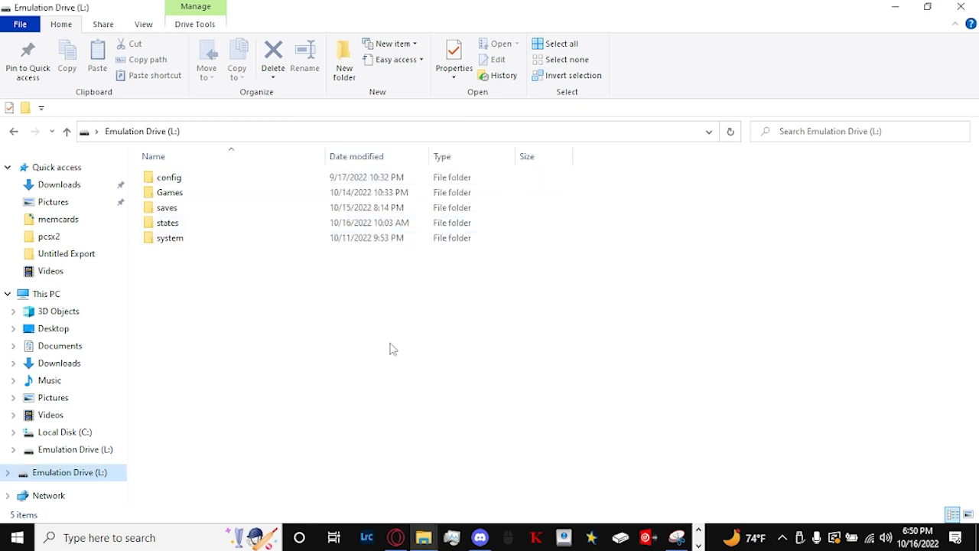
Show the ribbon's View layout options over the Emulation Drive (L:) folder listing.
right_click(75, 472)
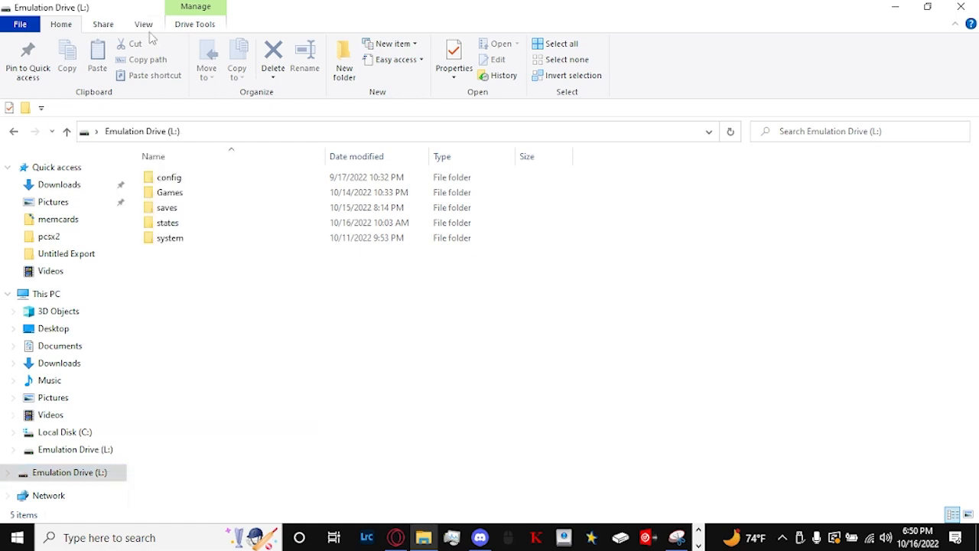
left_click(143, 24)
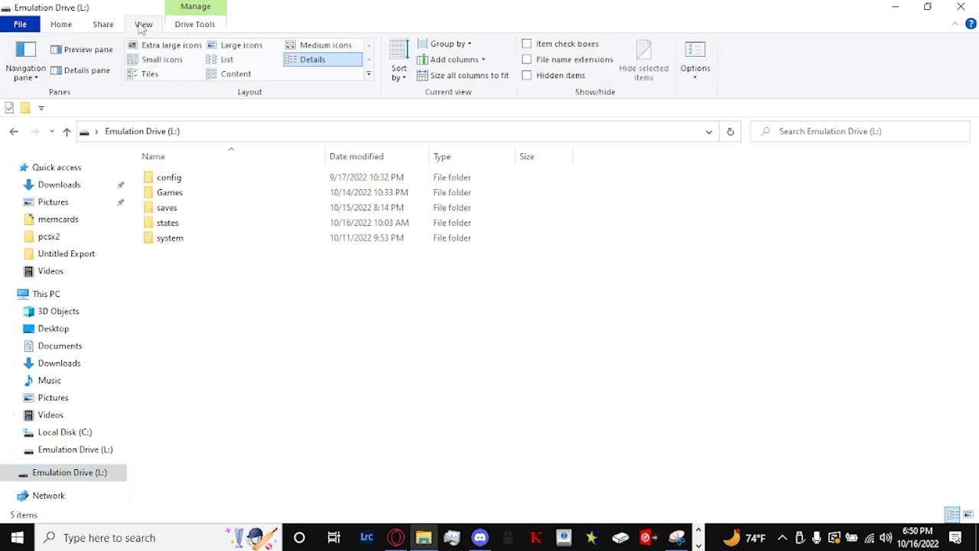
left_click(26, 59)
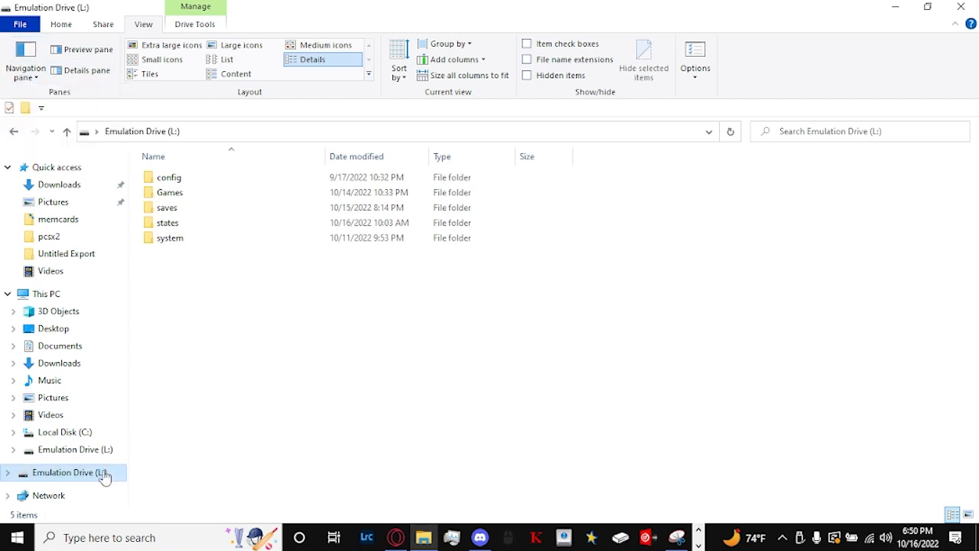
right_click(76, 472)
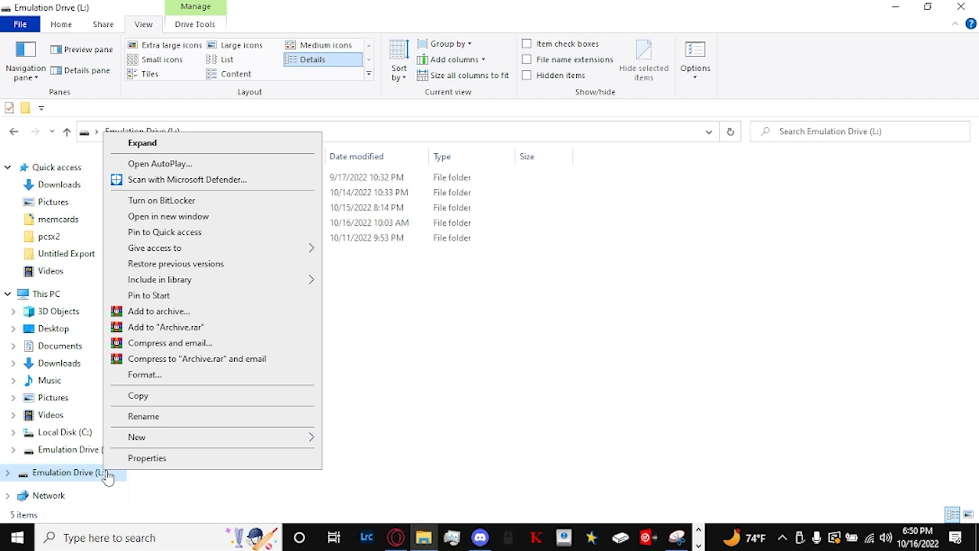
mouse_move(156, 380)
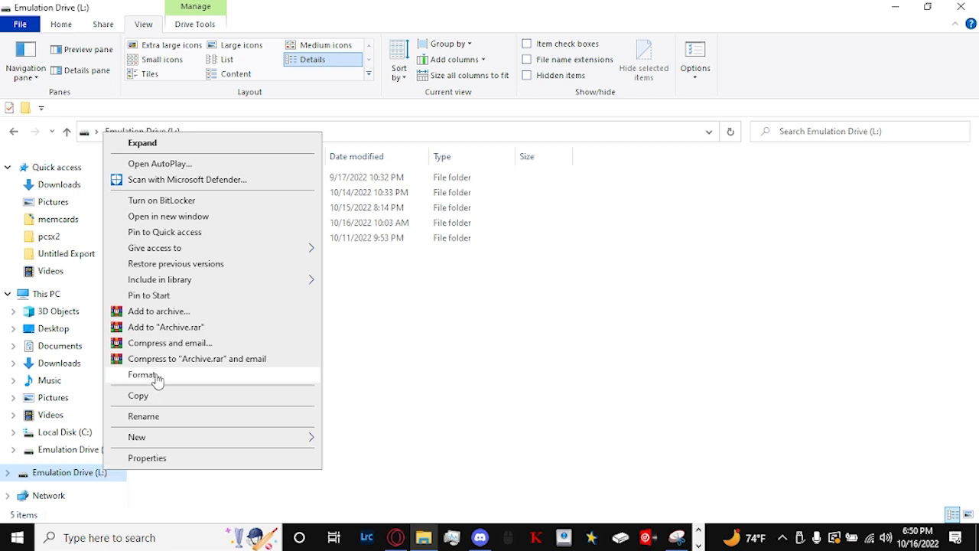
left_click(141, 375)
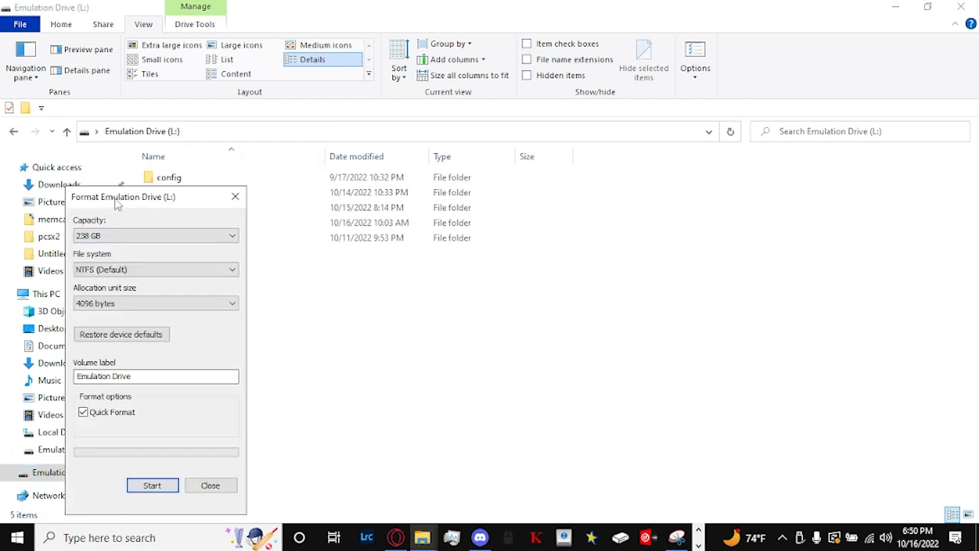
left_click_drag(123, 196, 346, 145)
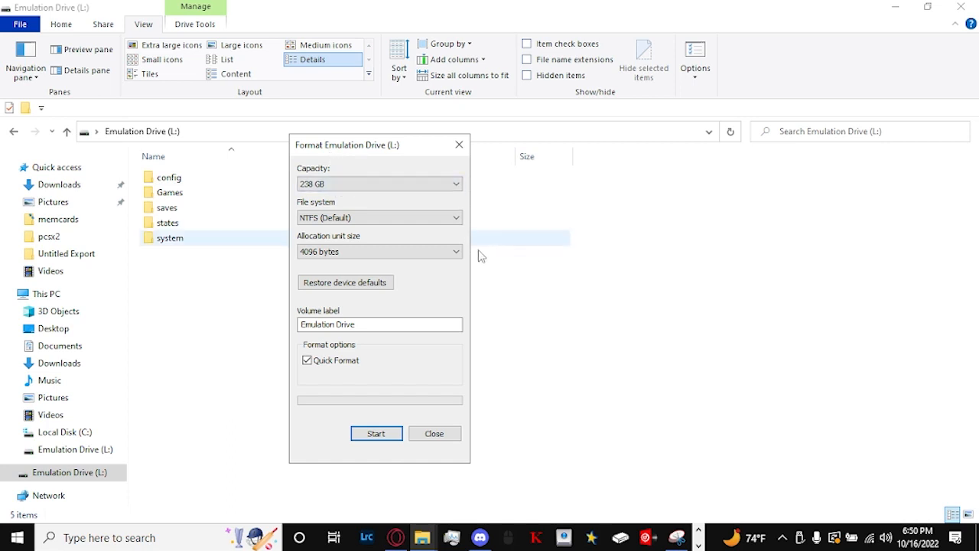
mouse_move(398, 233)
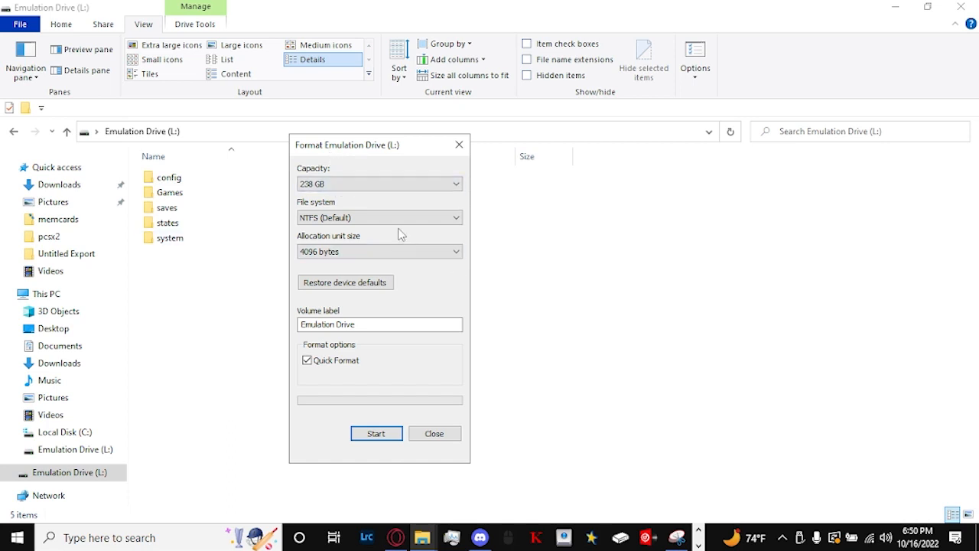
left_click(379, 217)
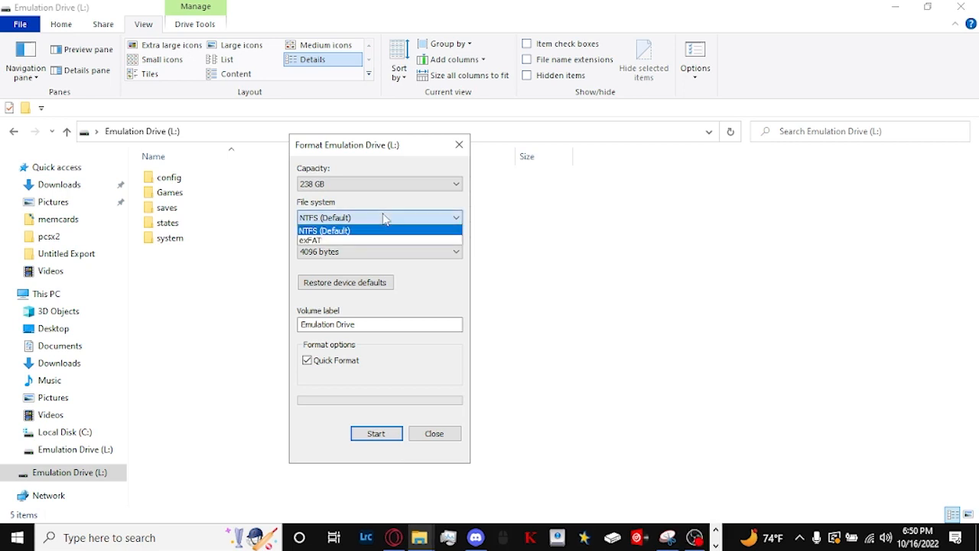
left_click(324, 229)
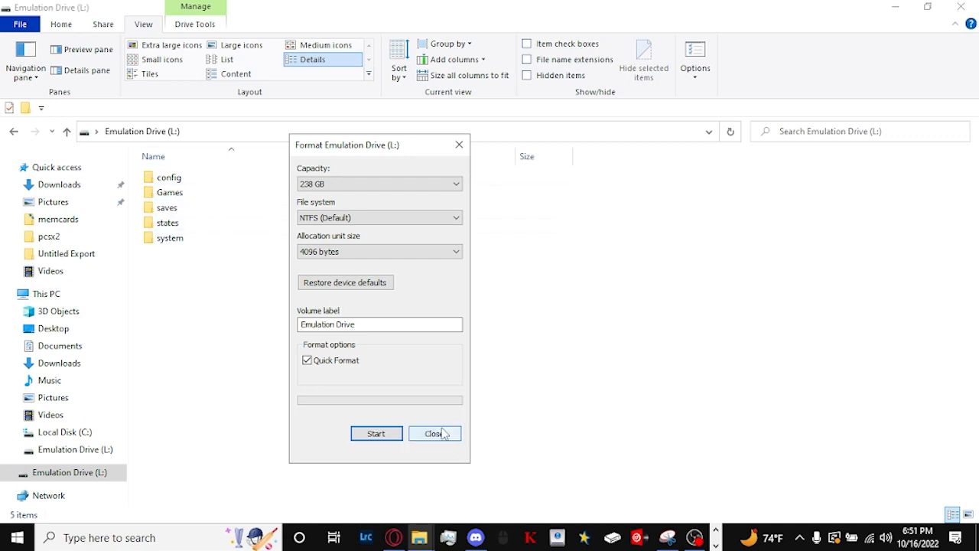
left_click(434, 433)
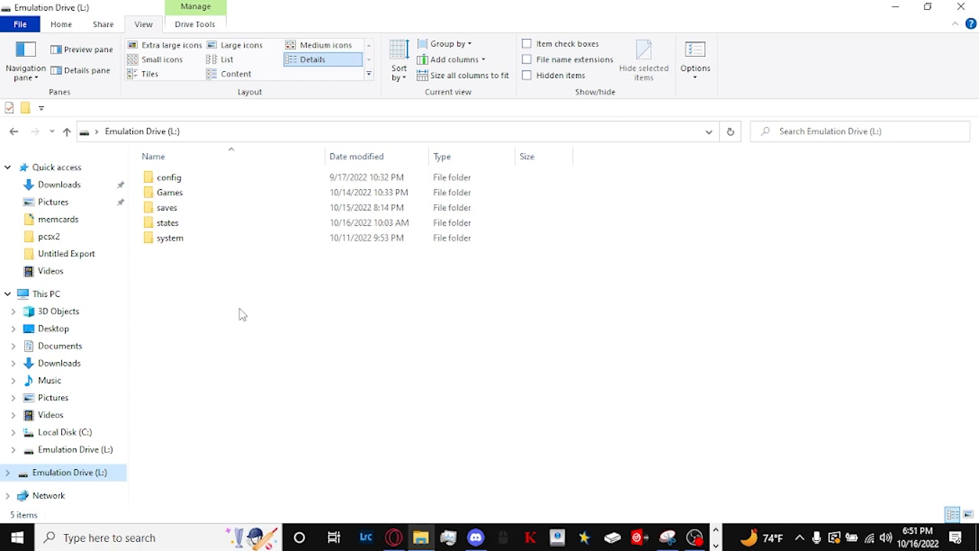
mouse_move(201, 293)
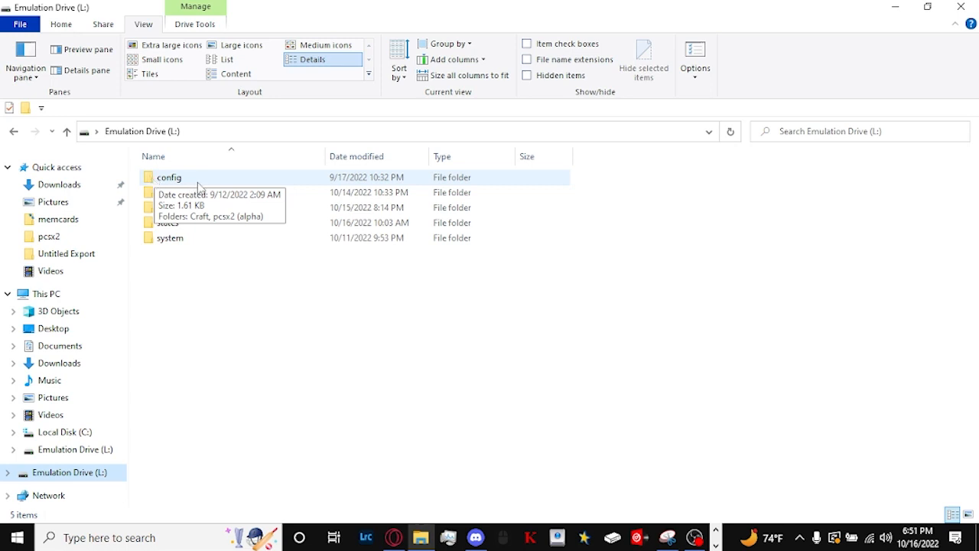
mouse_move(189, 178)
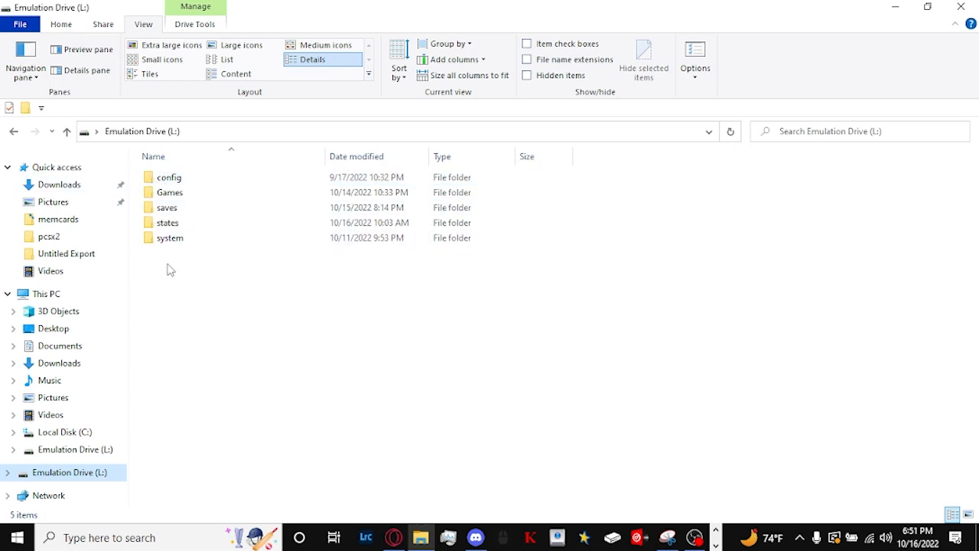
mouse_move(263, 297)
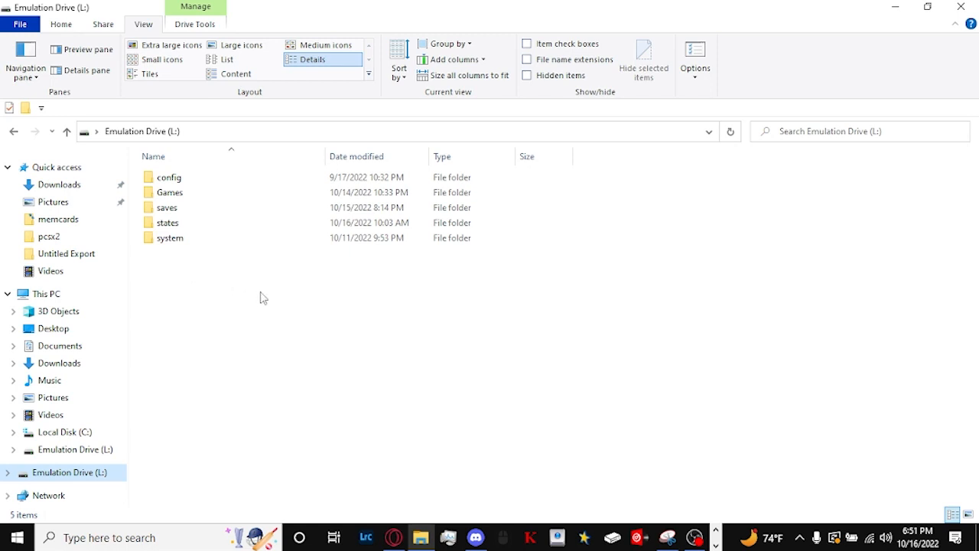
mouse_move(263, 289)
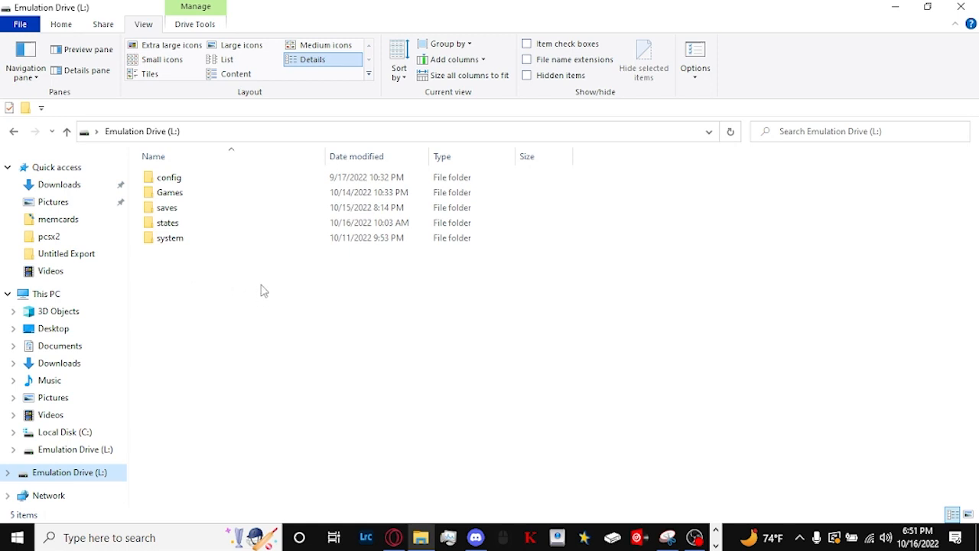
Browse the Games folder's 13 CHD and archive files, then enter the saves folder.
left_click(166, 207)
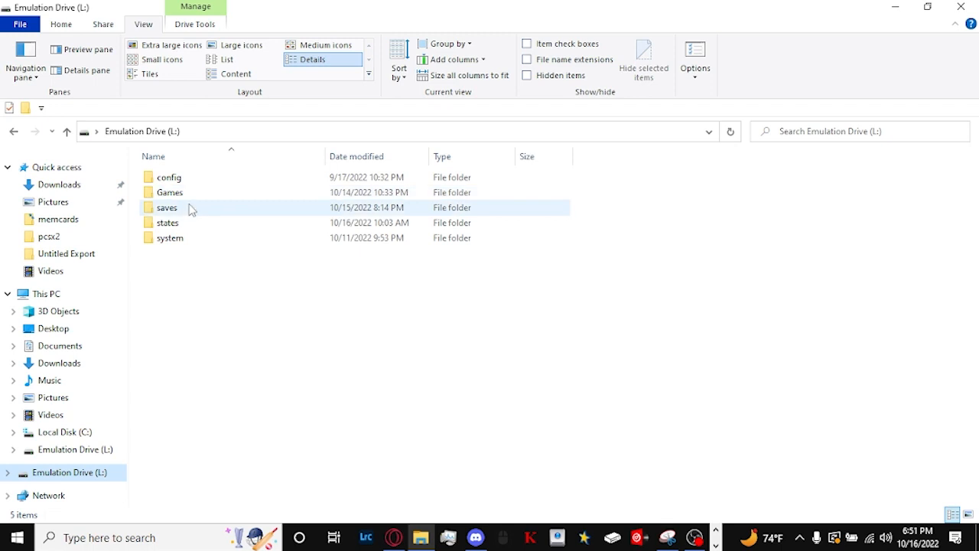
left_click(169, 238)
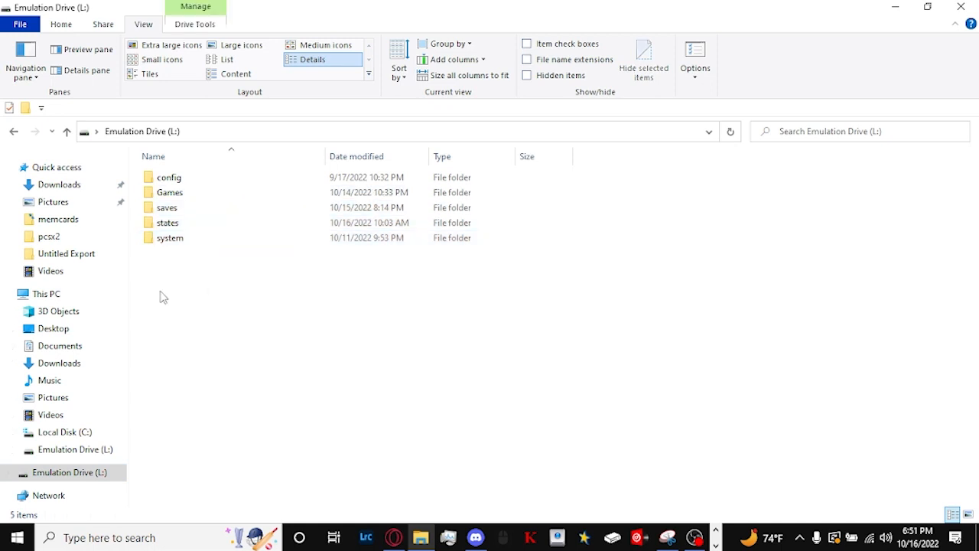
mouse_move(169, 192)
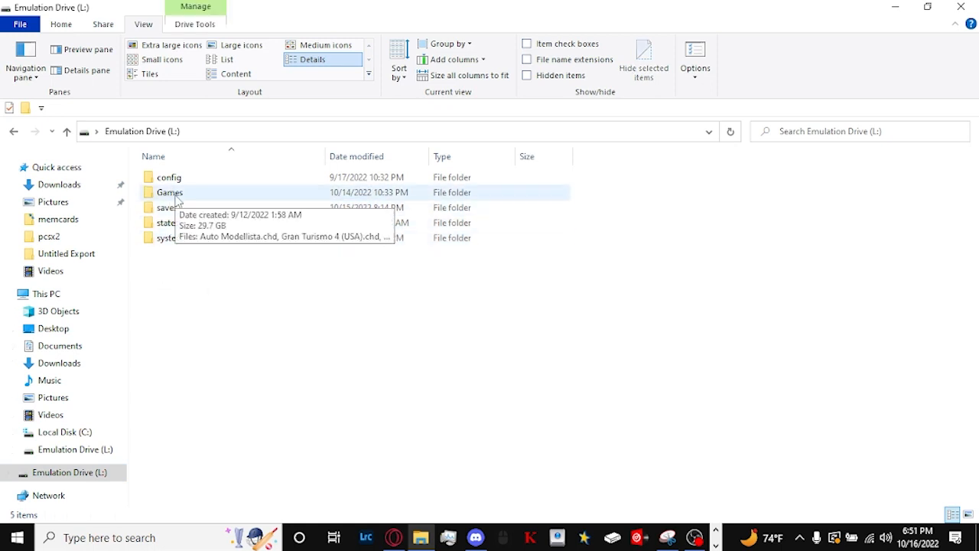
double_click(169, 192)
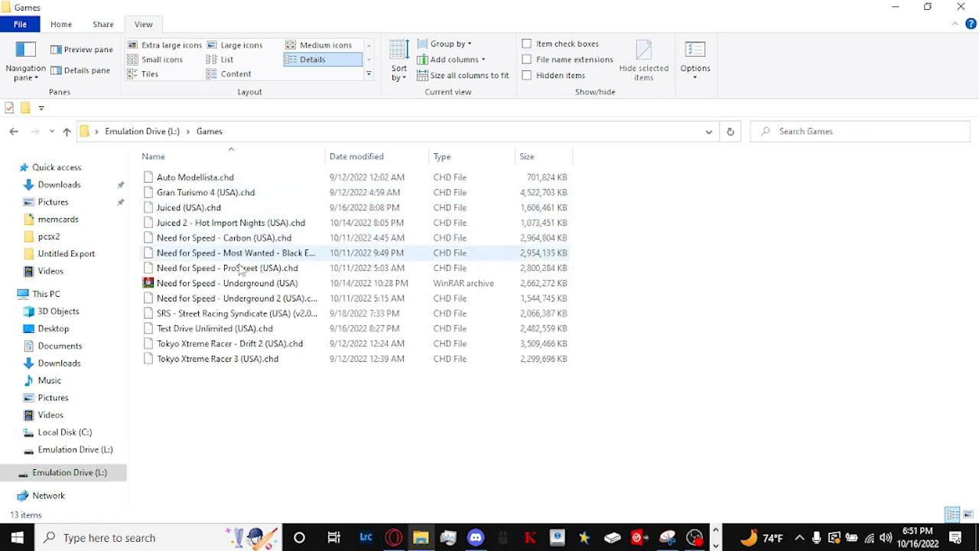
left_click(199, 177)
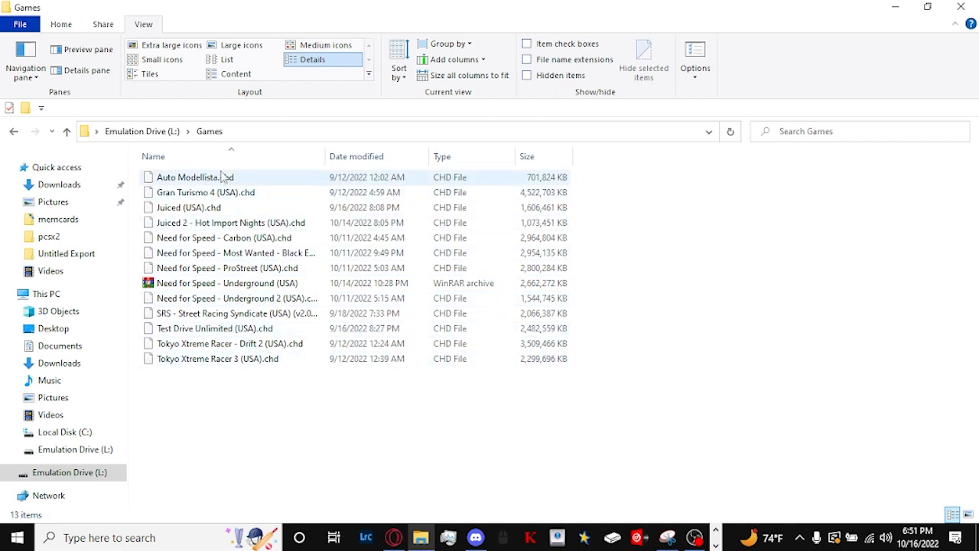
left_click(142, 131)
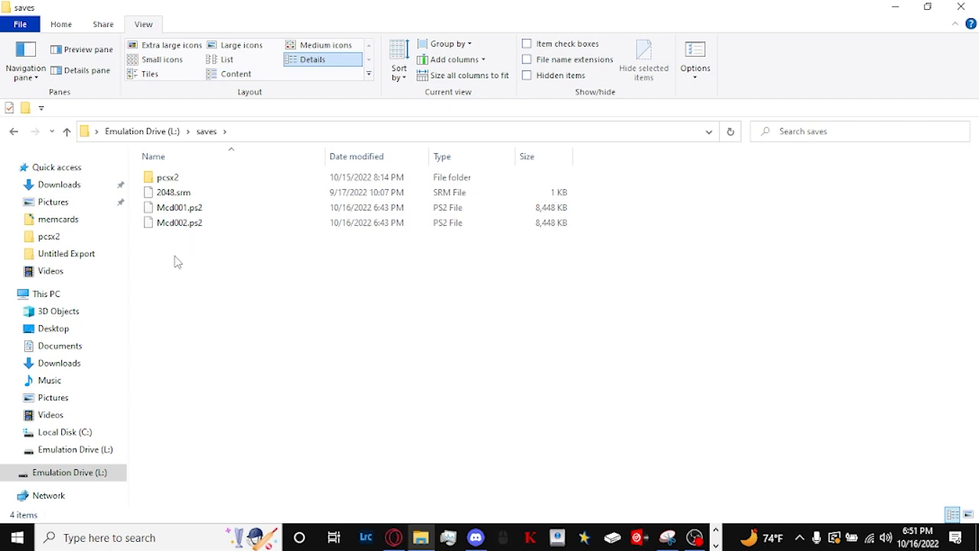
left_click(179, 208)
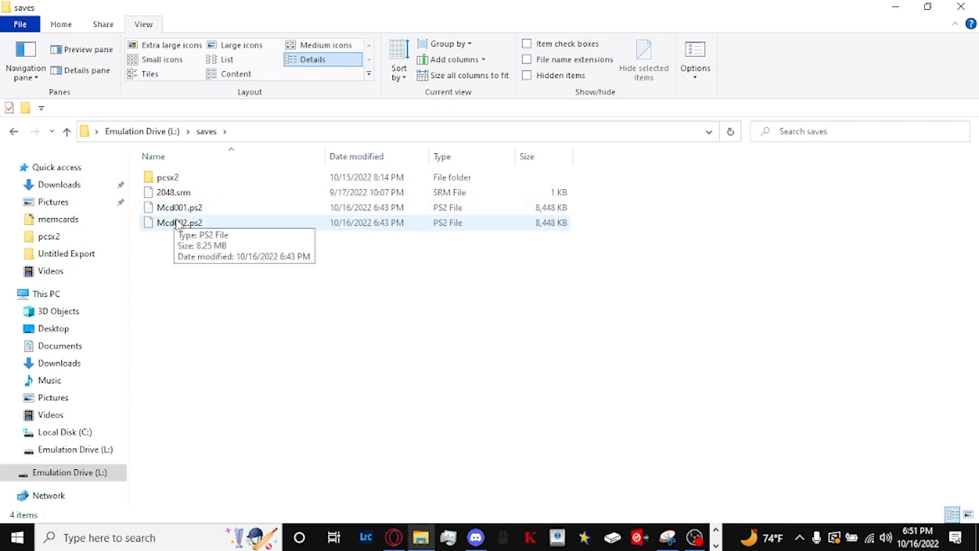
mouse_move(179, 222)
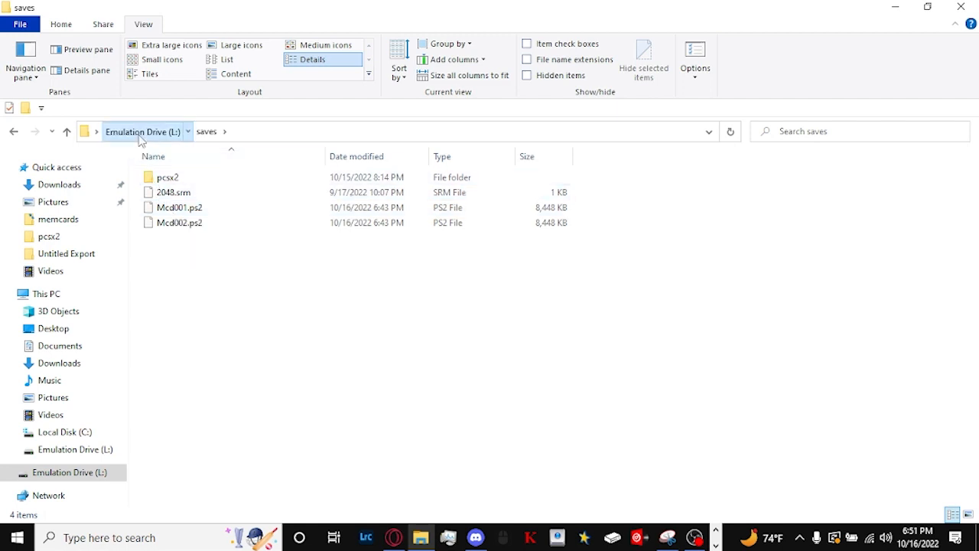
Return to Emulation Drive (L:) and open the states folder with three P2S save states.
left_click(143, 131)
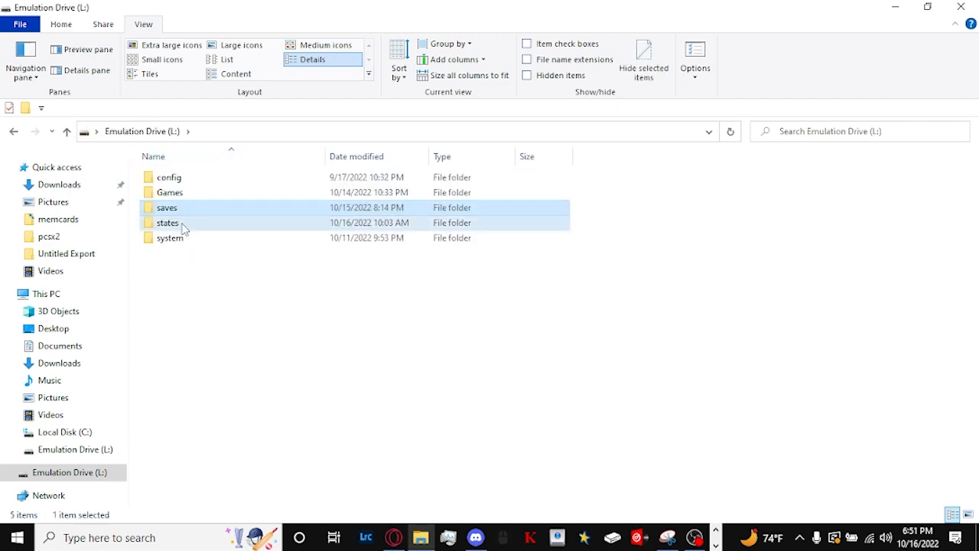
double_click(168, 222)
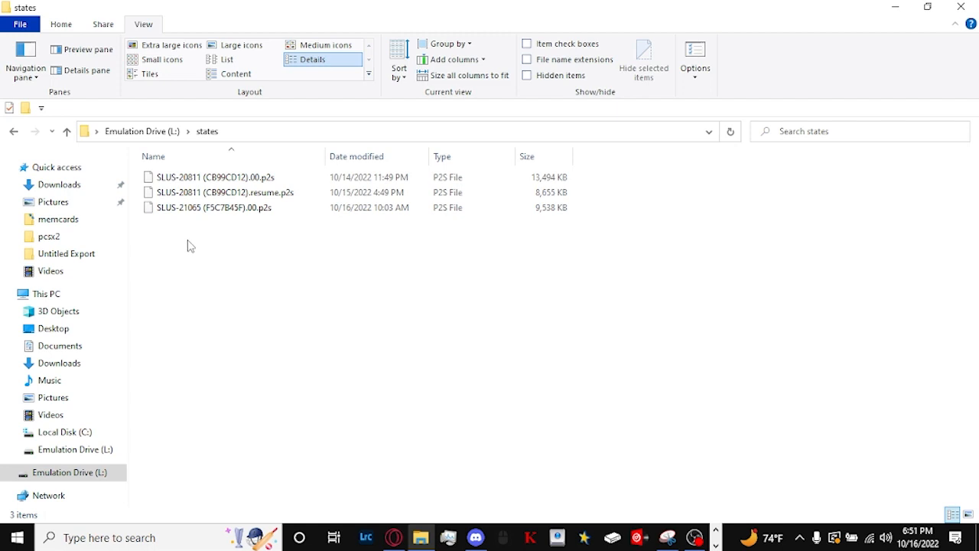
mouse_move(283, 252)
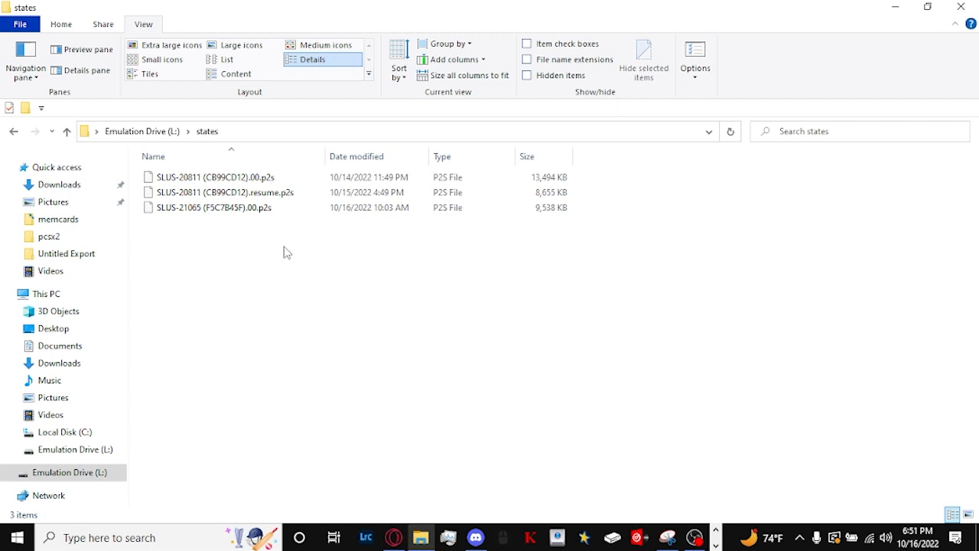
mouse_move(279, 265)
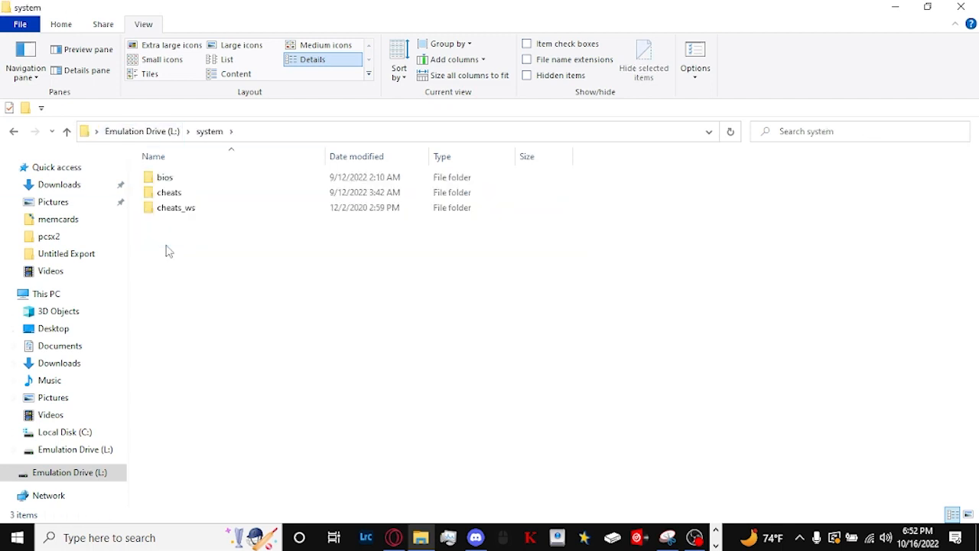
mouse_move(164, 176)
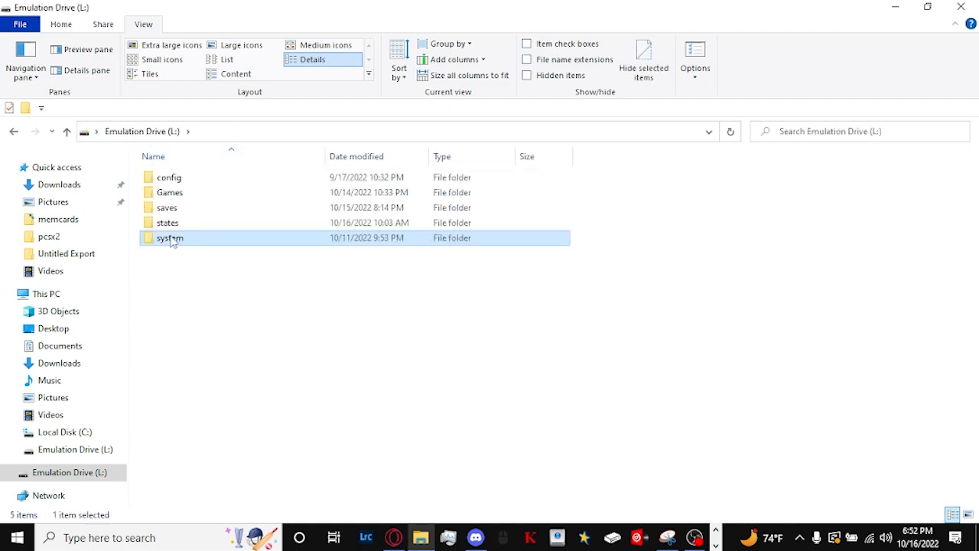
Open the system folder, listing bios, cheats and cheats_ws, and inspect the bios folder.
double_click(170, 238)
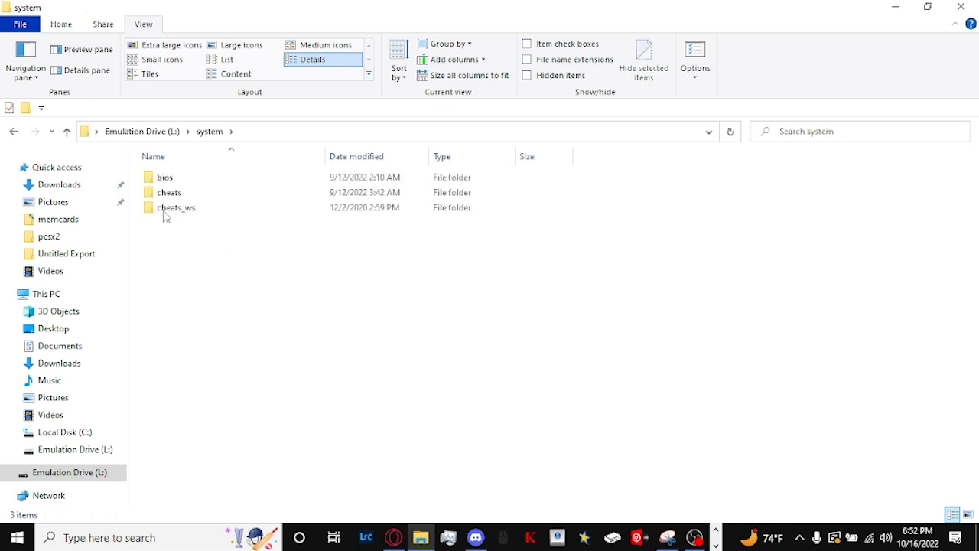
left_click(163, 177)
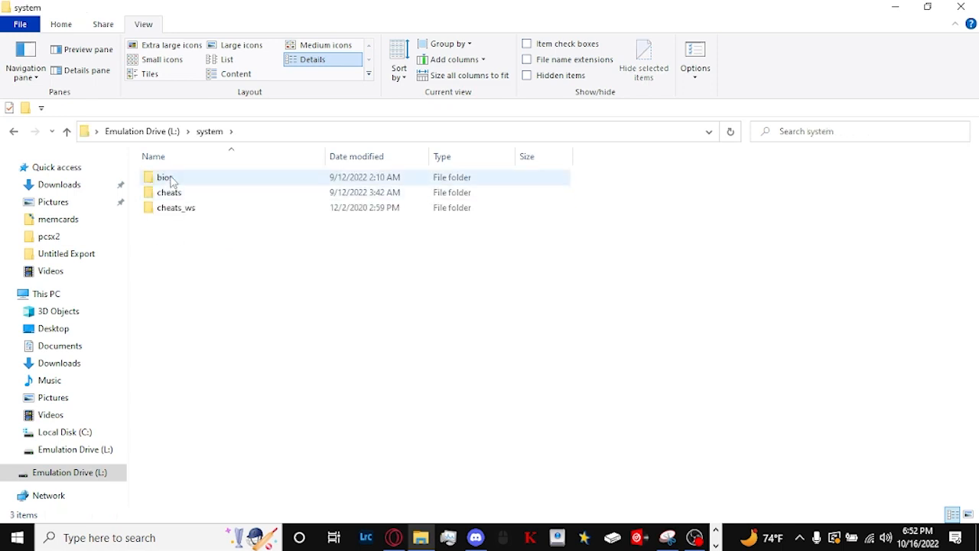
mouse_move(164, 177)
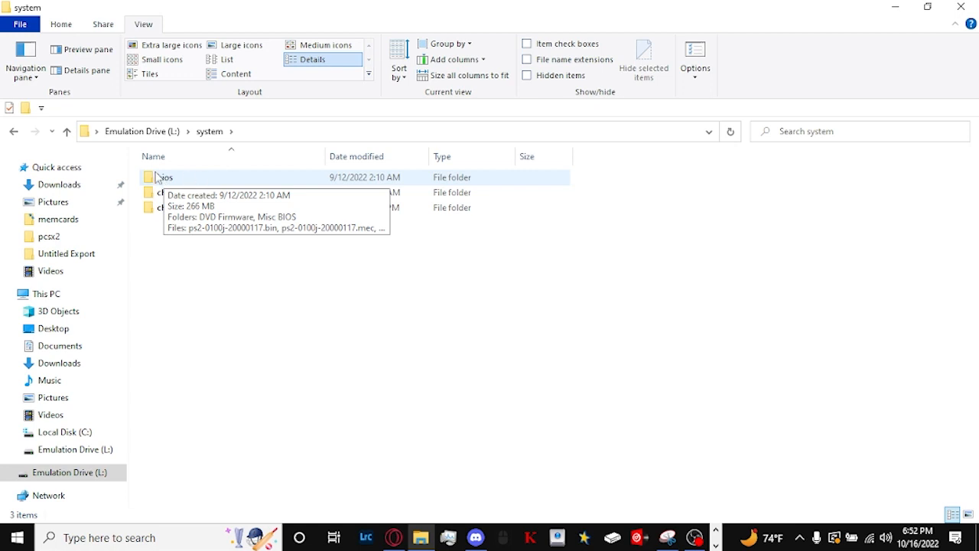
mouse_move(268, 244)
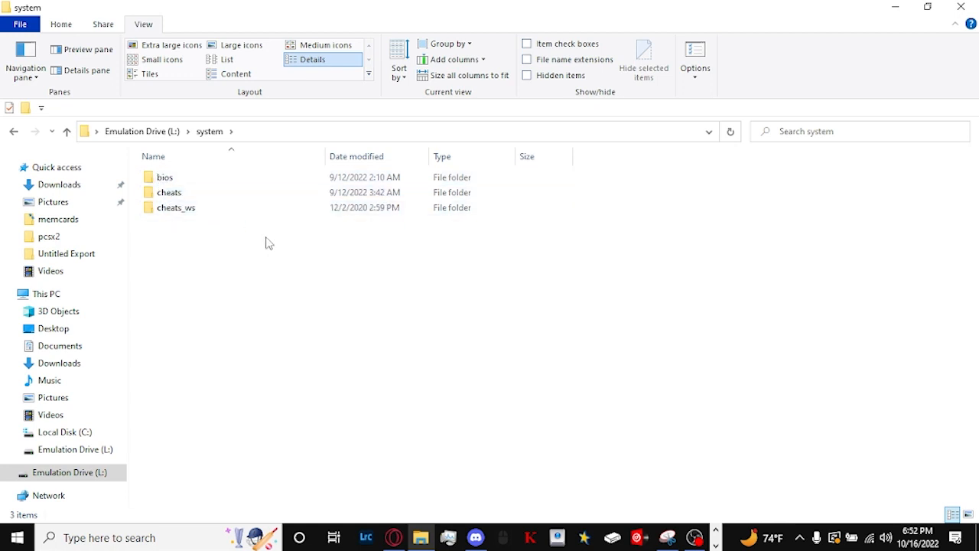
mouse_move(409, 471)
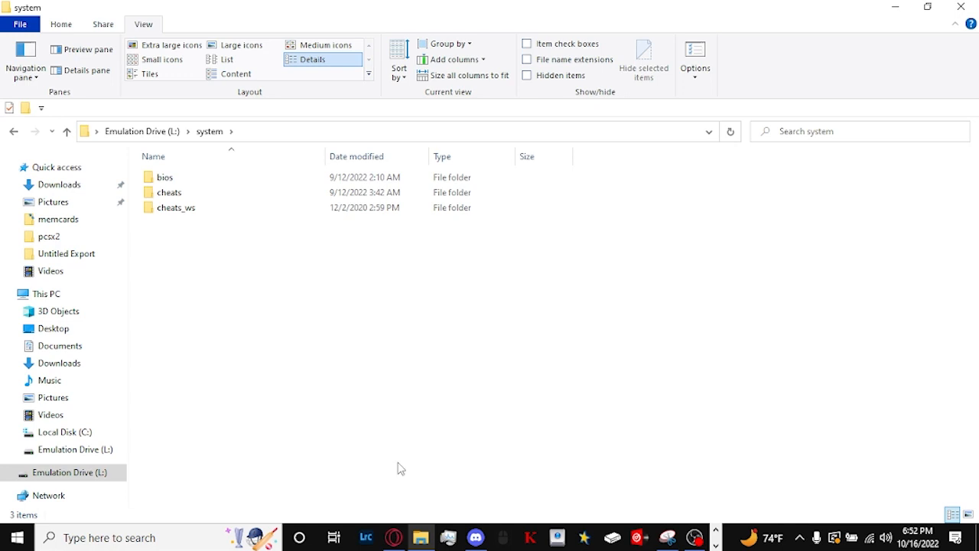
mouse_move(557, 471)
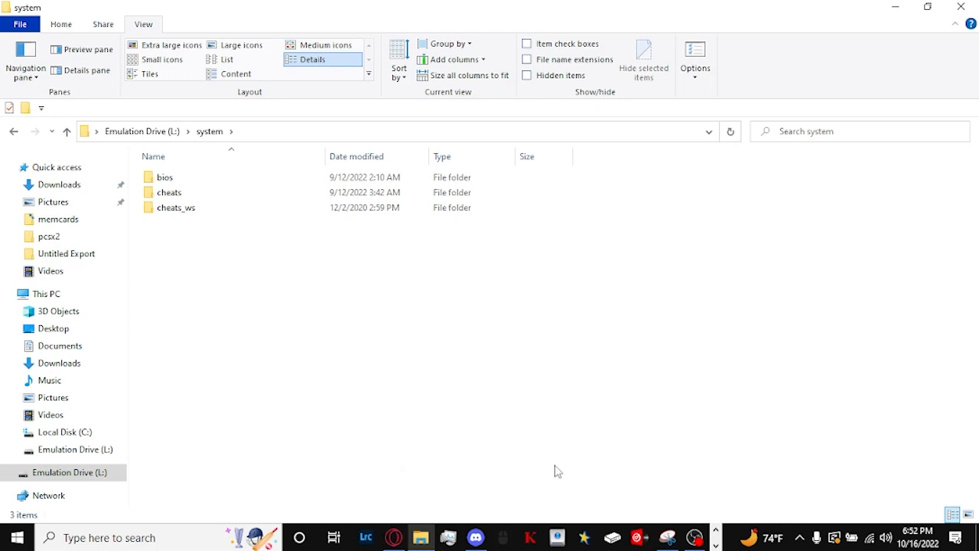
mouse_move(534, 455)
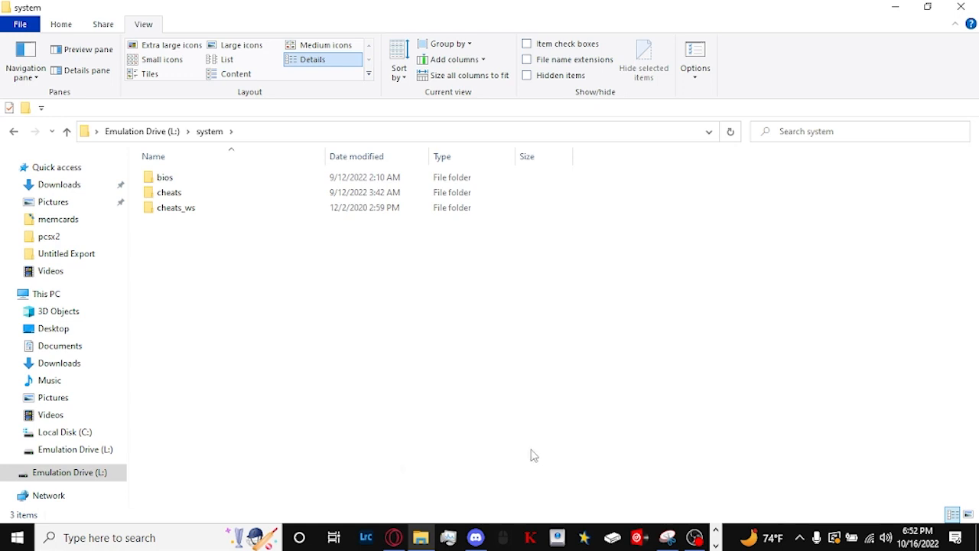
mouse_move(886, 455)
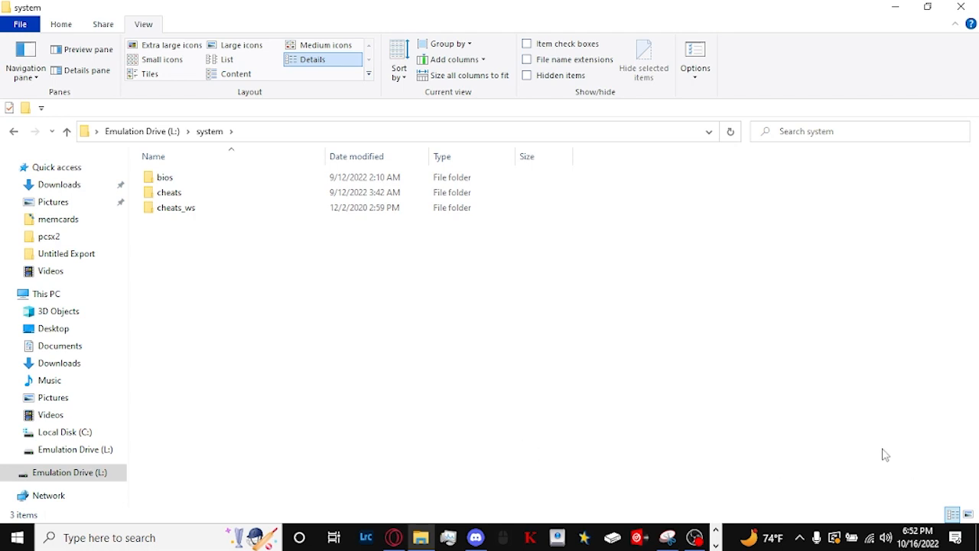
mouse_move(914, 450)
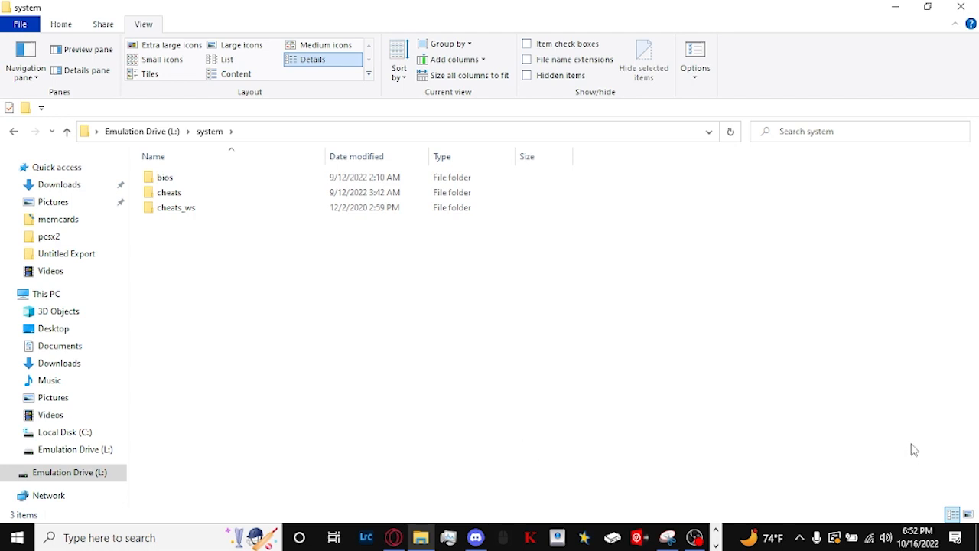
mouse_move(943, 461)
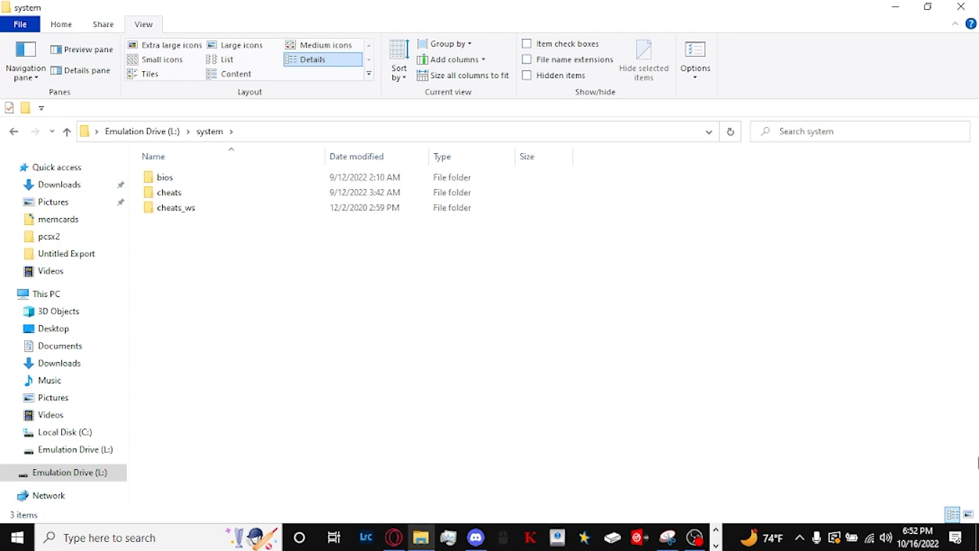
mouse_move(681, 490)
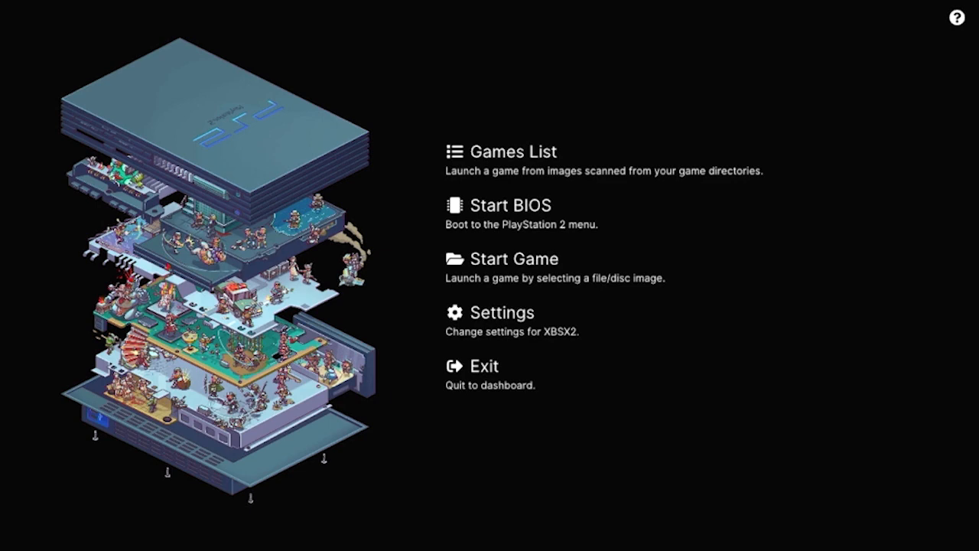
Launch Microsoft Edge from the Xbox guide's My games & apps installed apps list.
key("Xbox")
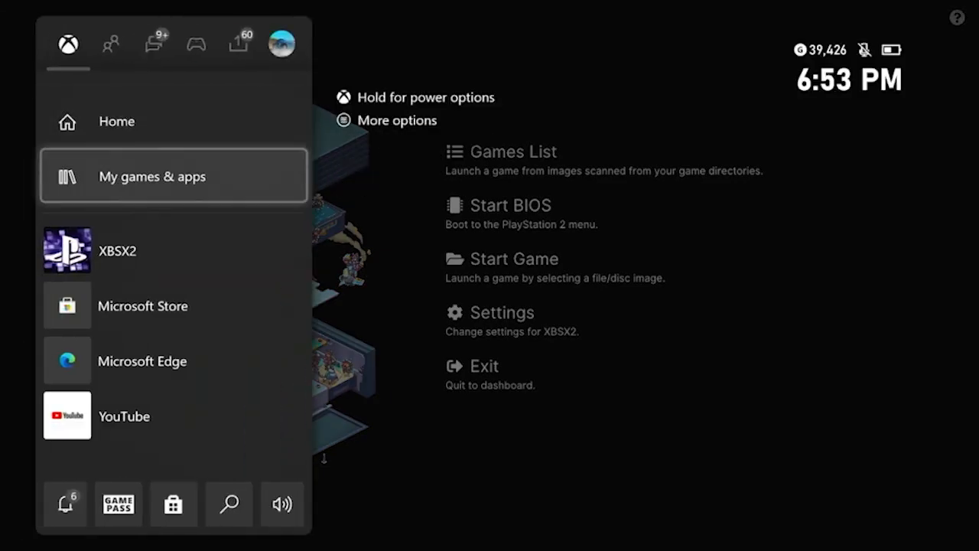
left_click(117, 250)
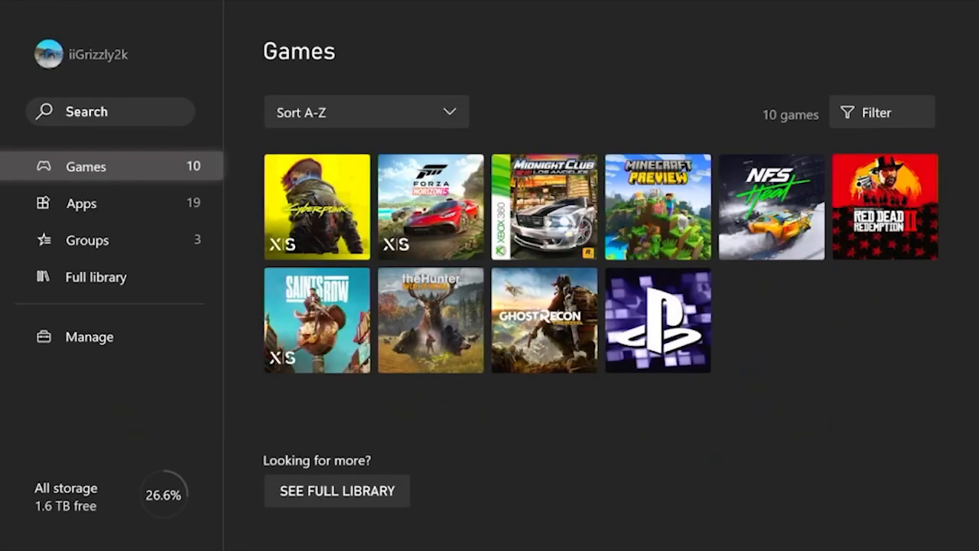
left_click(81, 203)
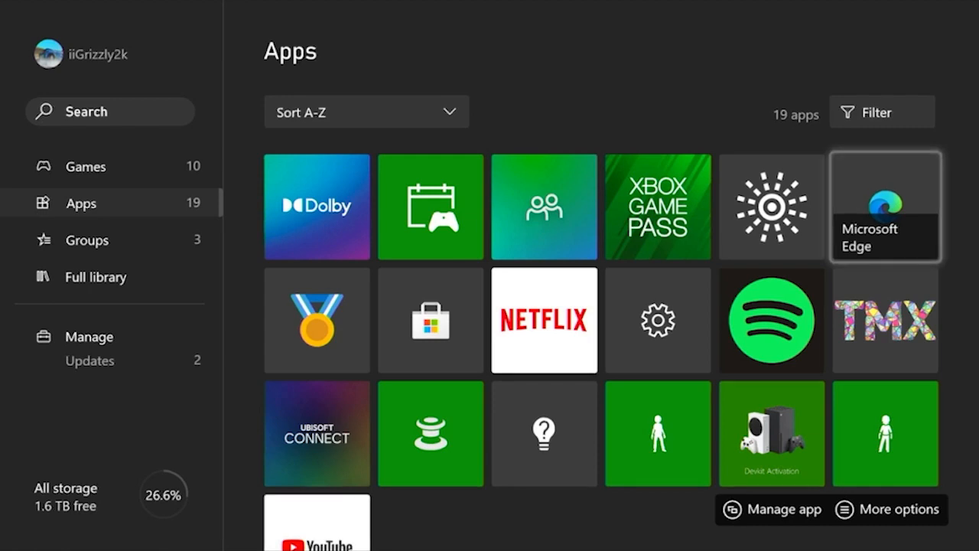
left_click(884, 207)
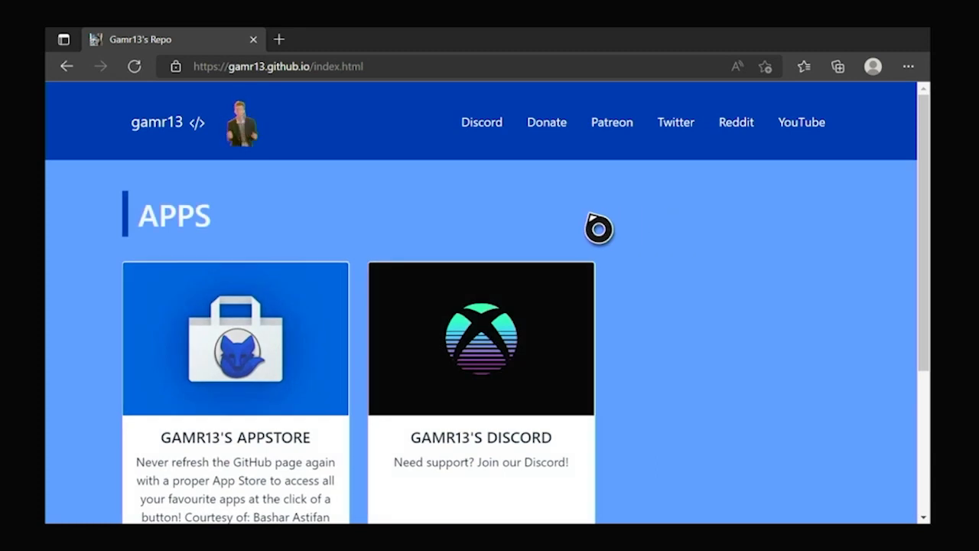
mouse_move(484, 193)
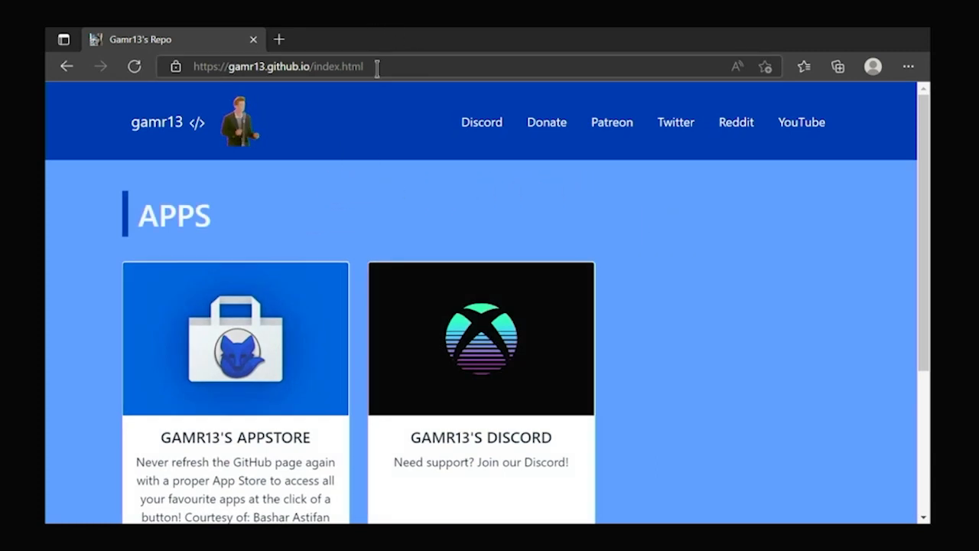
Enter and load the short link tinyurl.com/mppykfv5 in Edge's address bar.
left_click(278, 66)
type("tinyu")
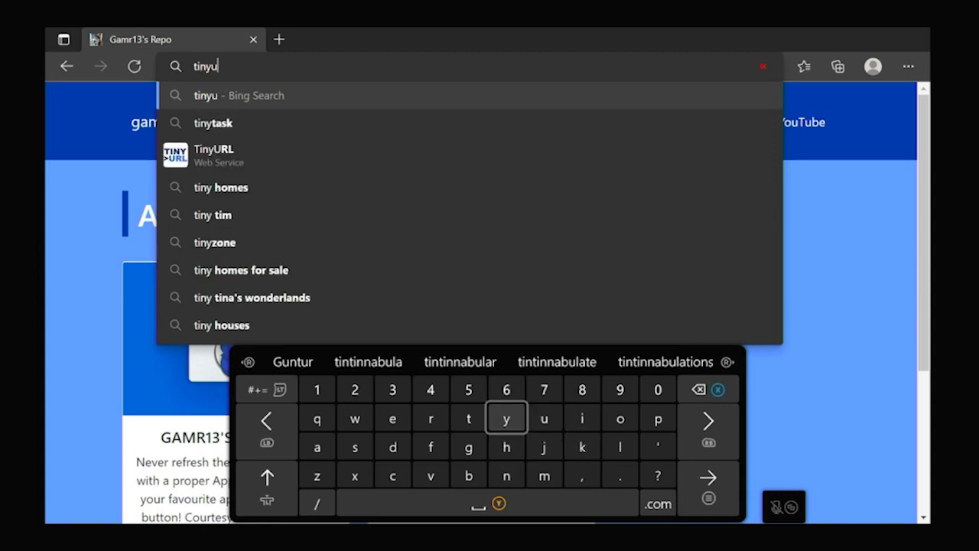
type("rl")
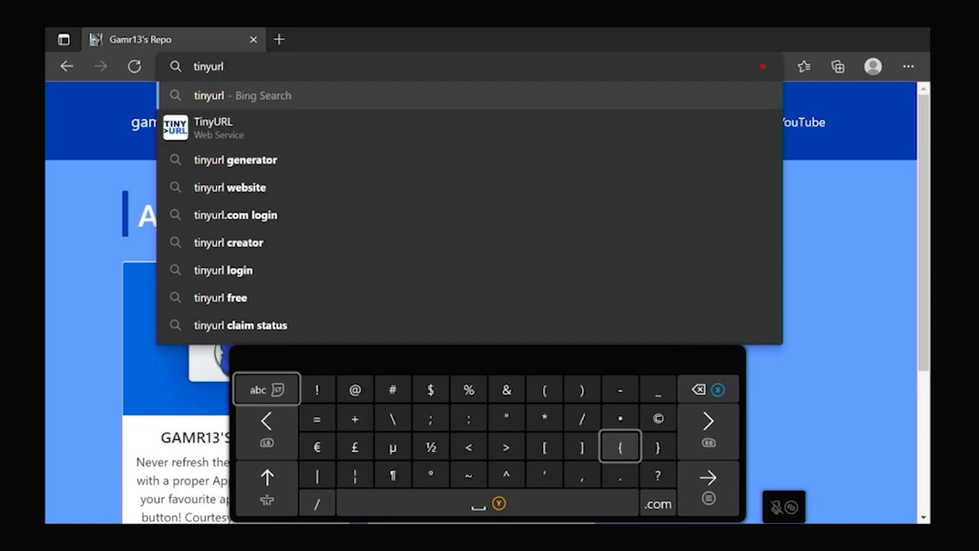
left_click(582, 419)
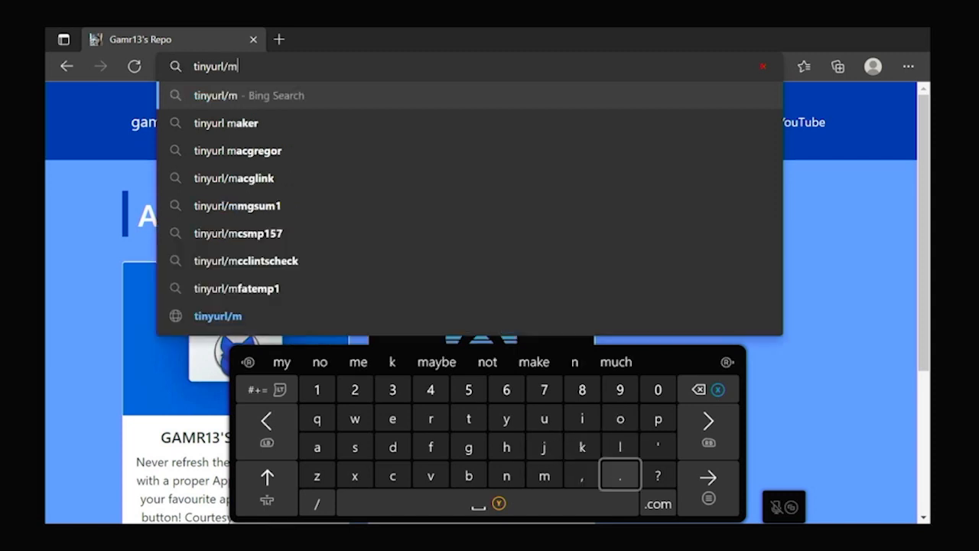
type("pp")
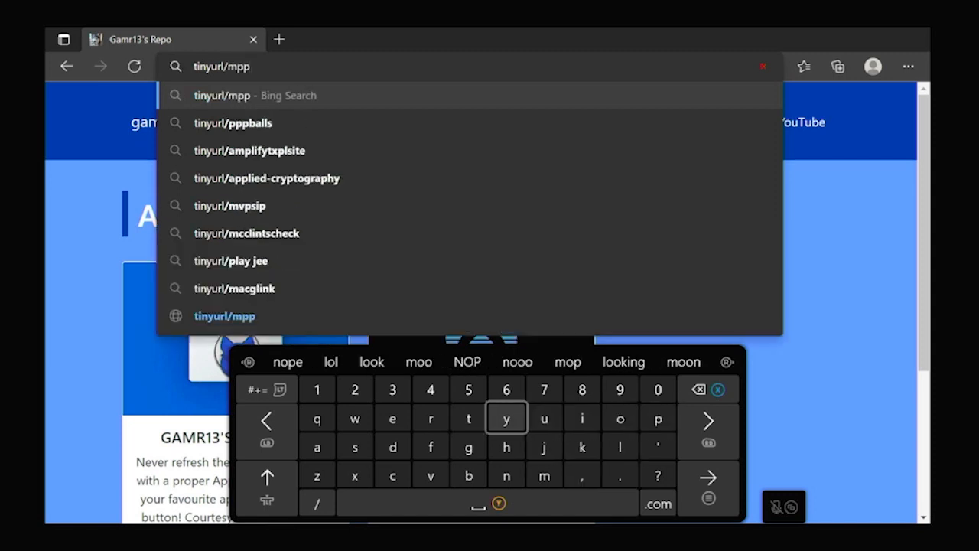
type("ykfv")
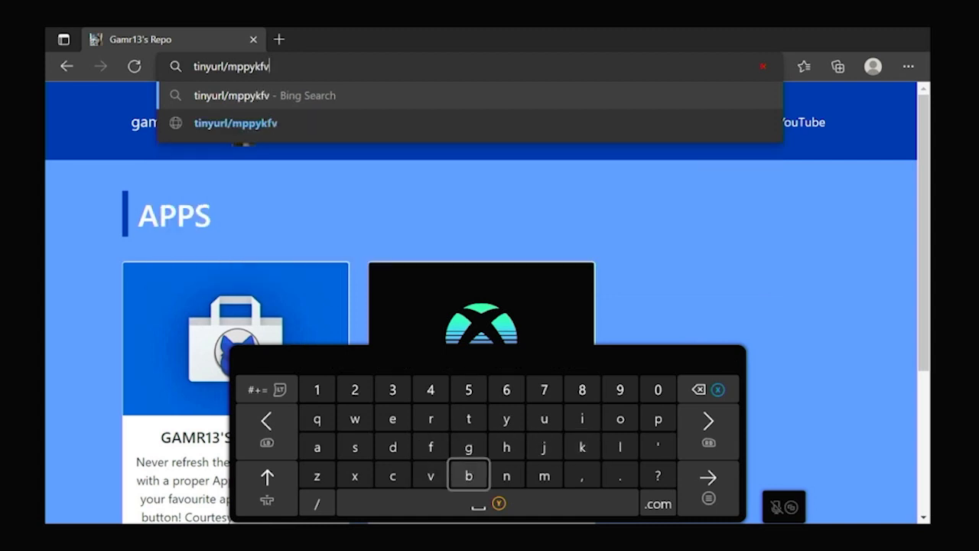
left_click(468, 389)
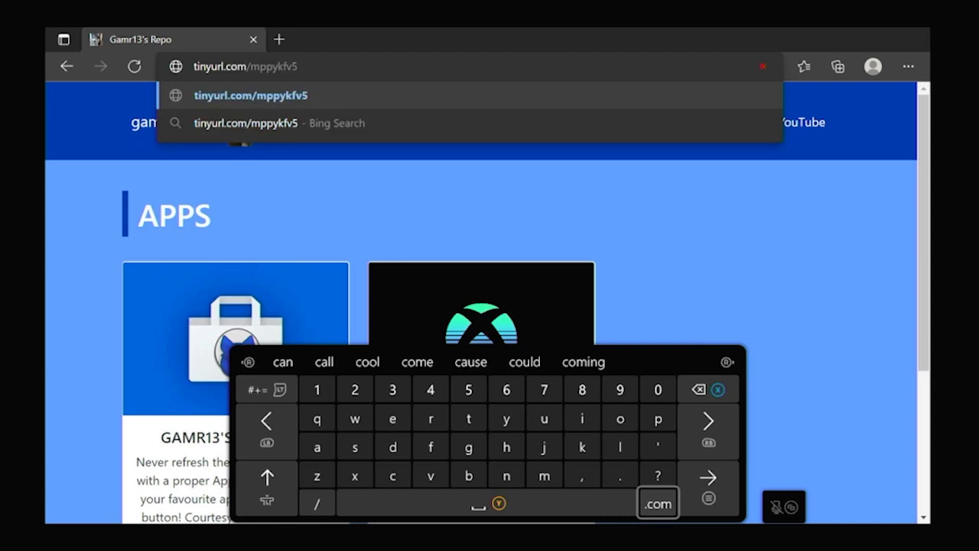
key("enter")
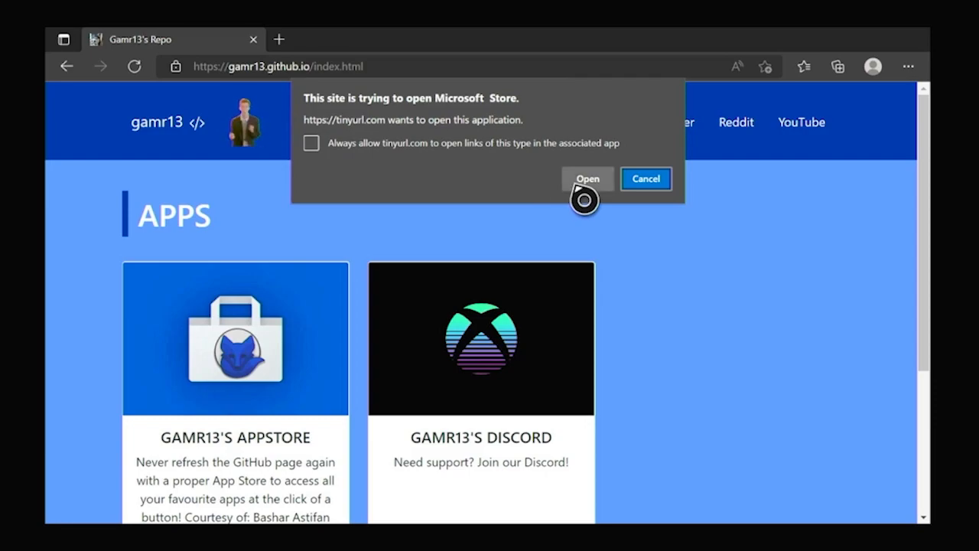
Open the XBSX2 Microsoft Store page, then quit and relaunch XBSX2 from Home.
left_click(588, 178)
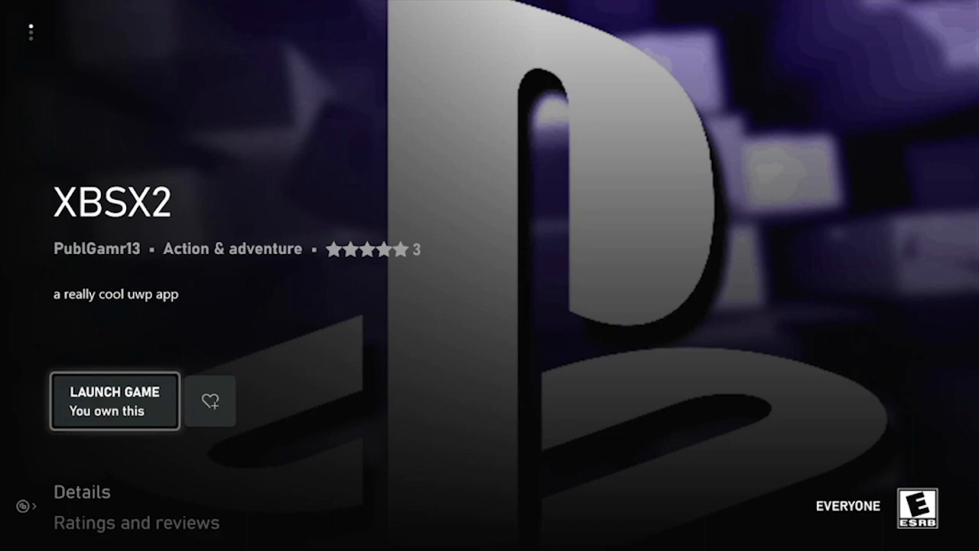
key("Xbox")
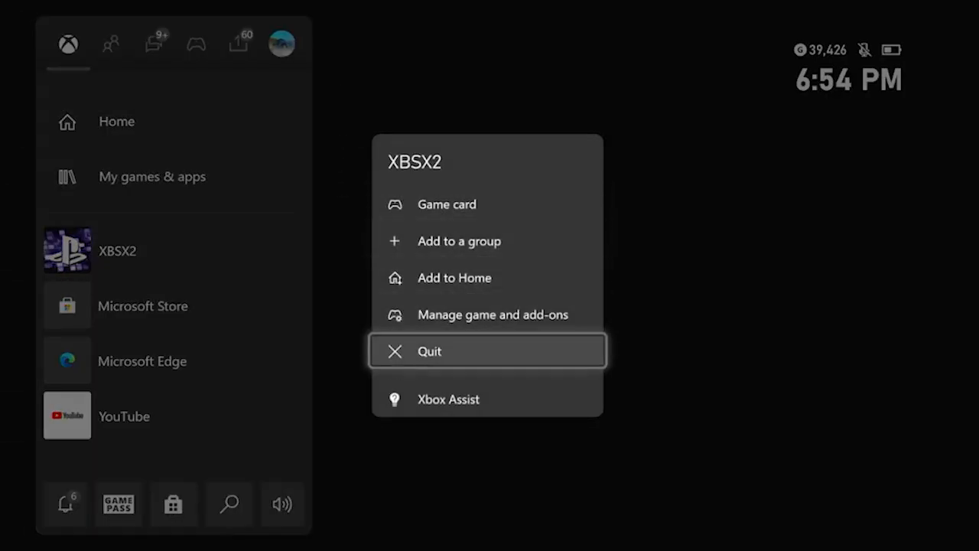
left_click(429, 351)
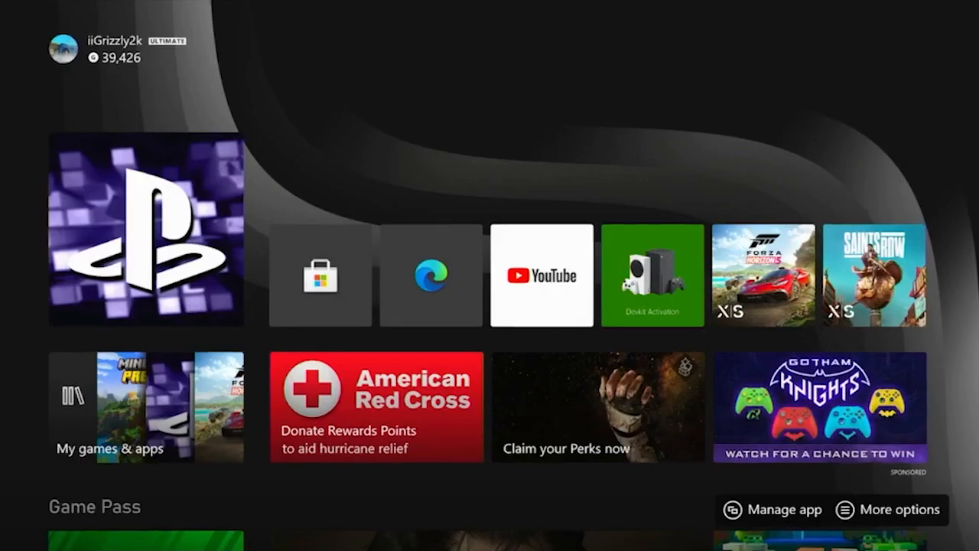
left_click(144, 229)
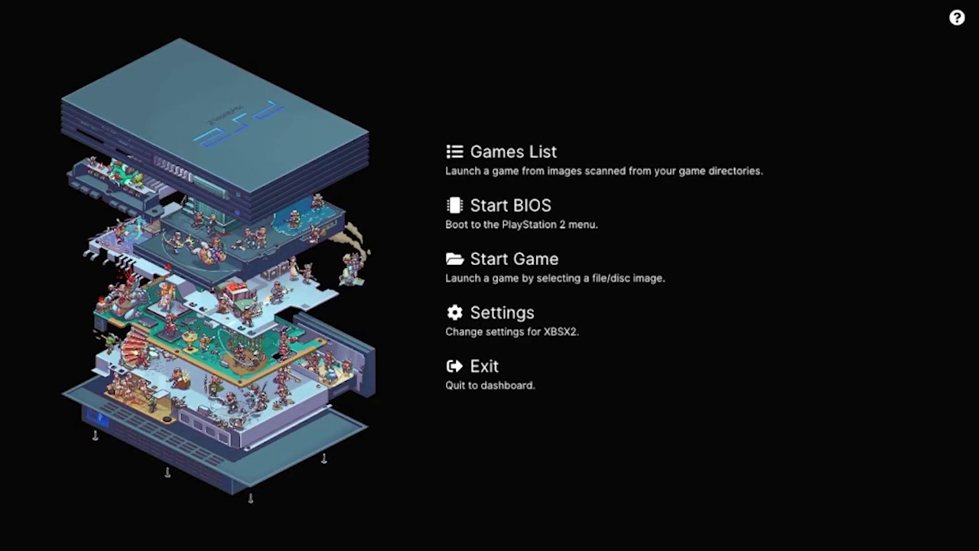
mouse_move(514, 151)
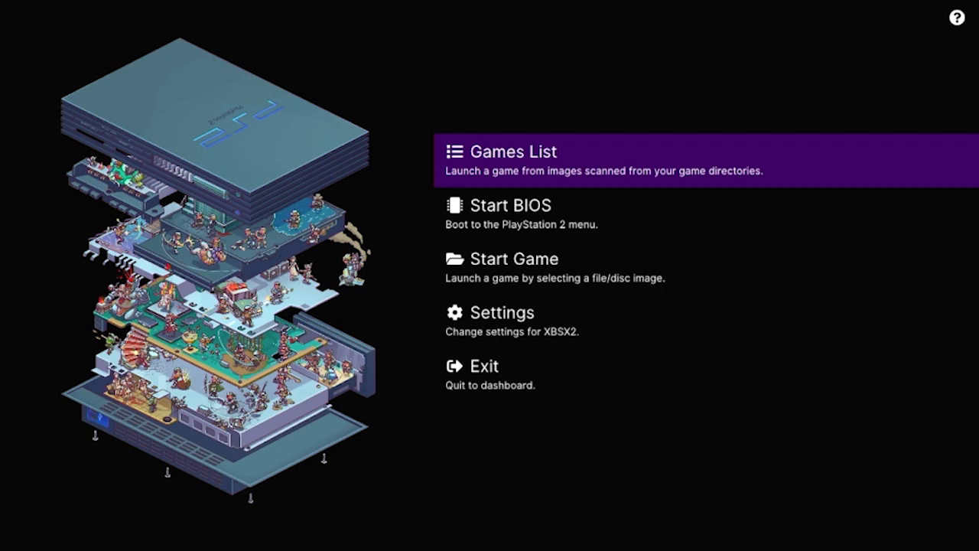
Move down the XBSX2 main menu toward the Games List.
key("Down")
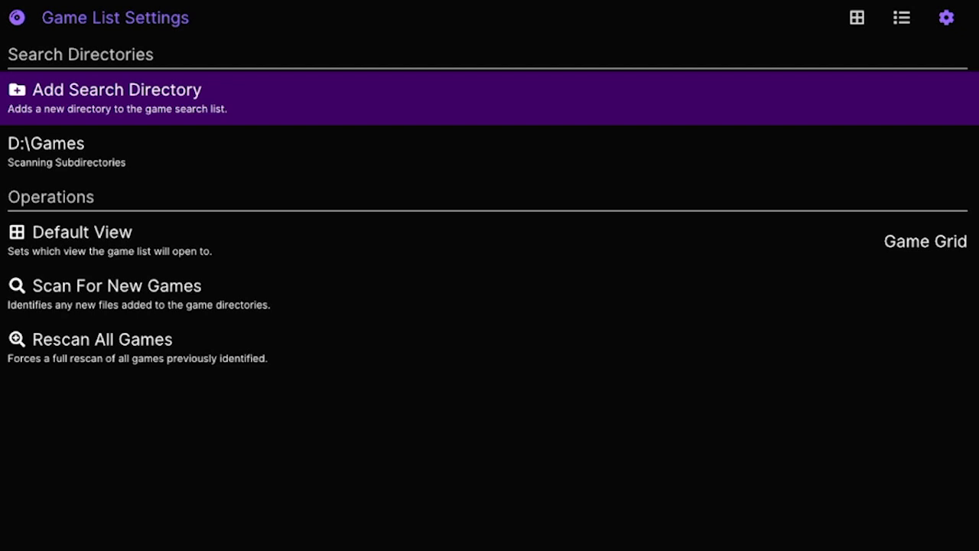
Add a search directory, going up to the drive list and opening D:\.
left_click(117, 90)
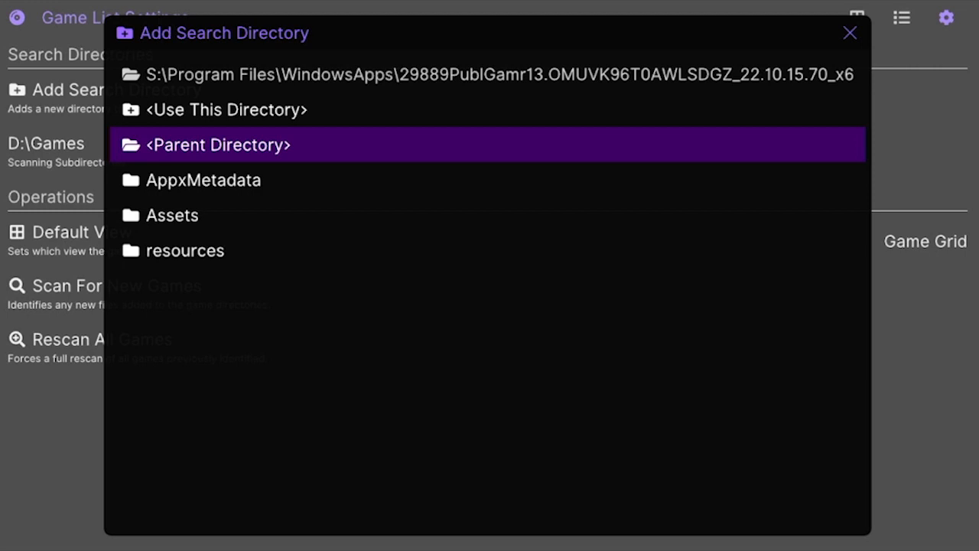
left_click(218, 144)
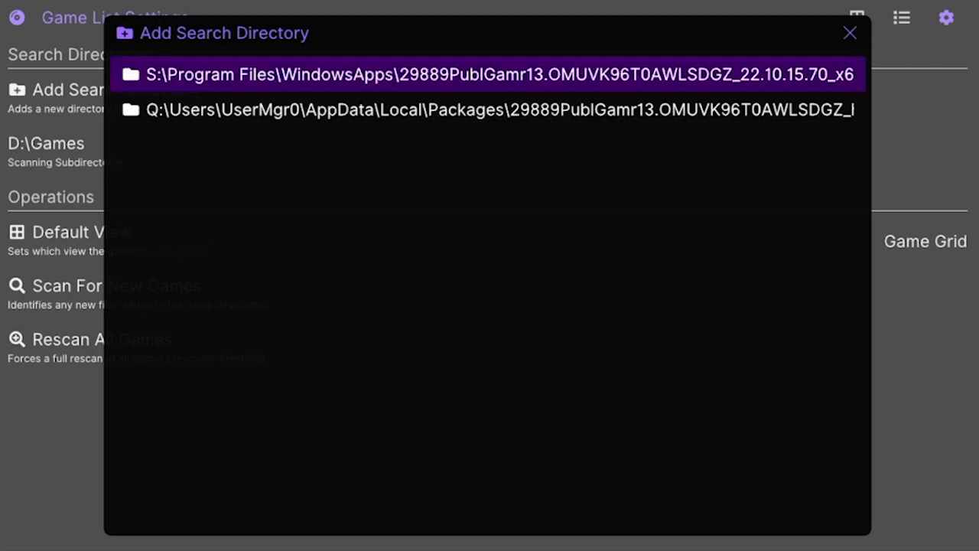
left_click(485, 109)
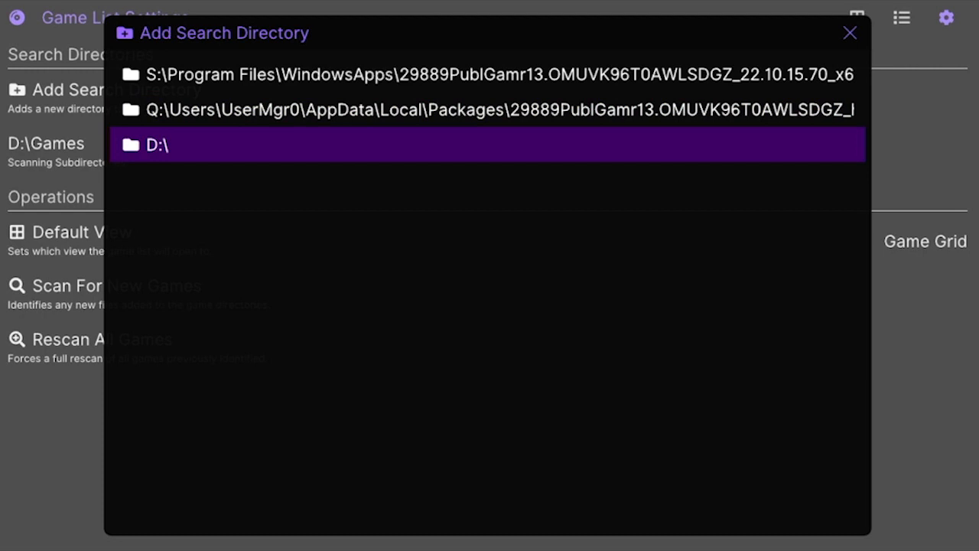
double_click(157, 144)
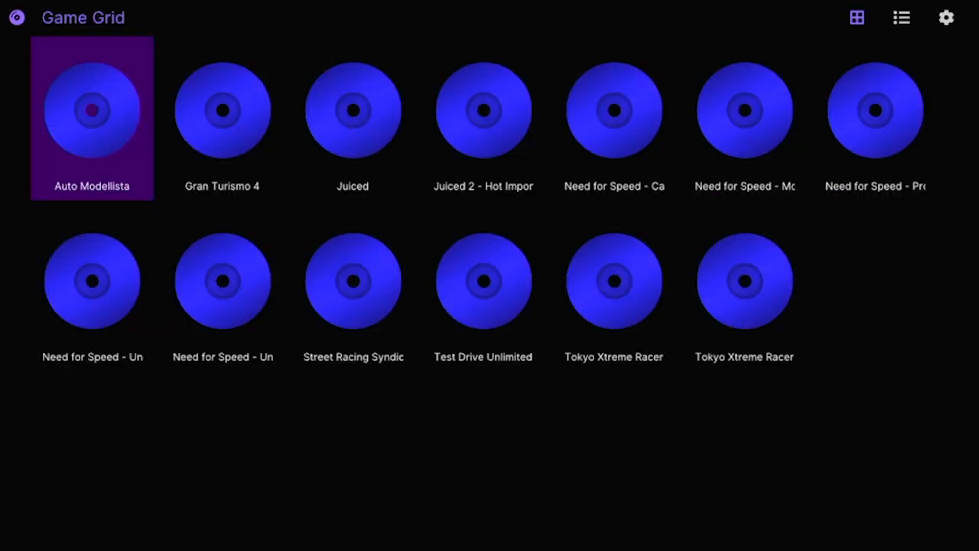
Go Back from the thirteen-title game grid to the main menu.
left_click(613, 111)
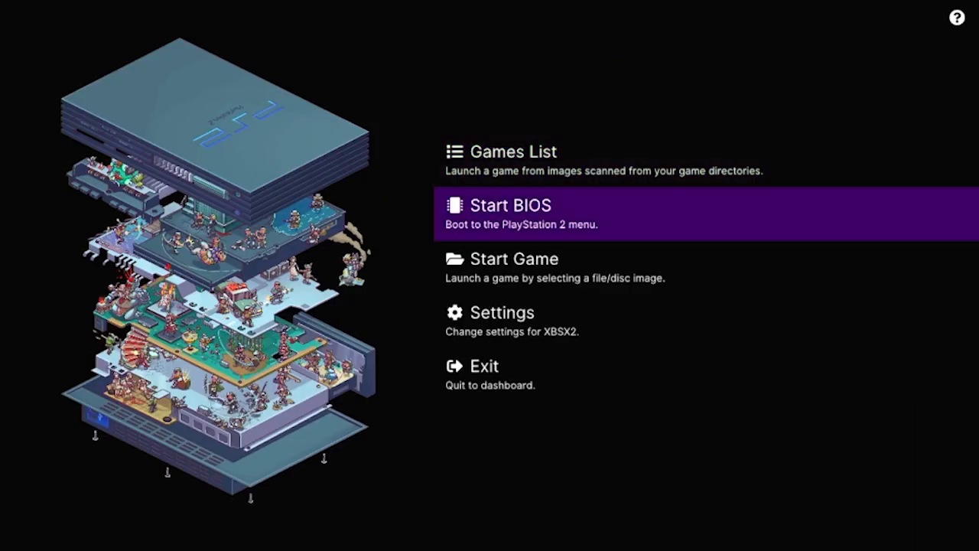
Open Settings and reach the Enhancements page for the 3x Native (~1080p) resolution.
left_click(501, 312)
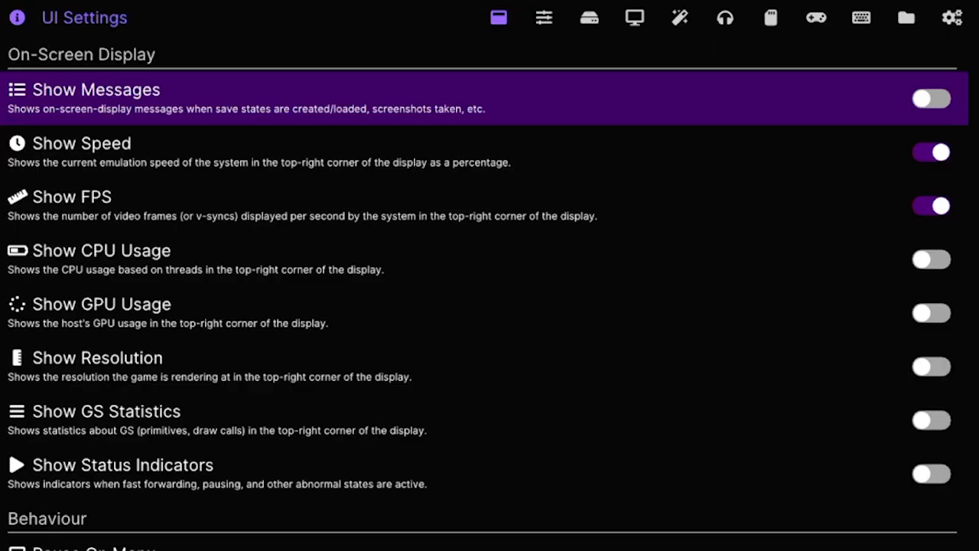
left_click(543, 18)
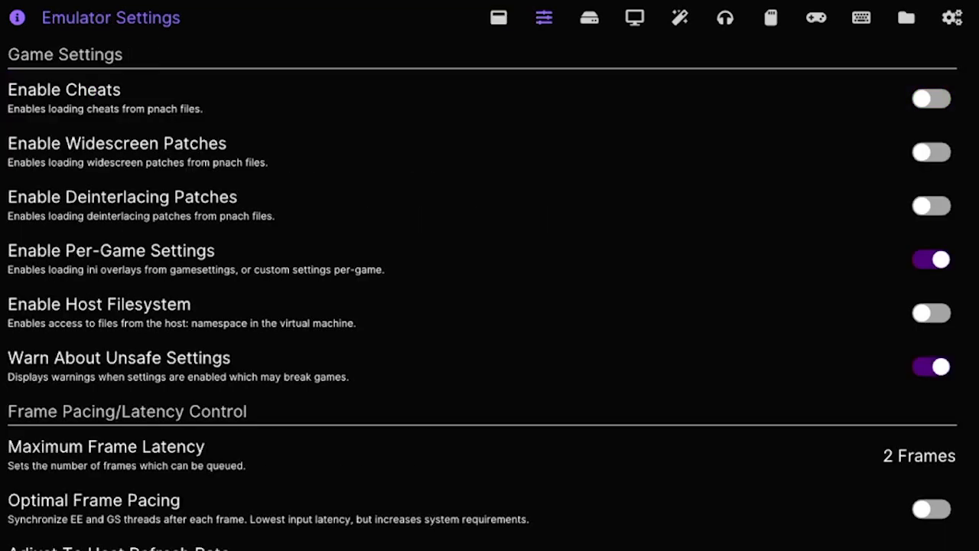
left_click(679, 18)
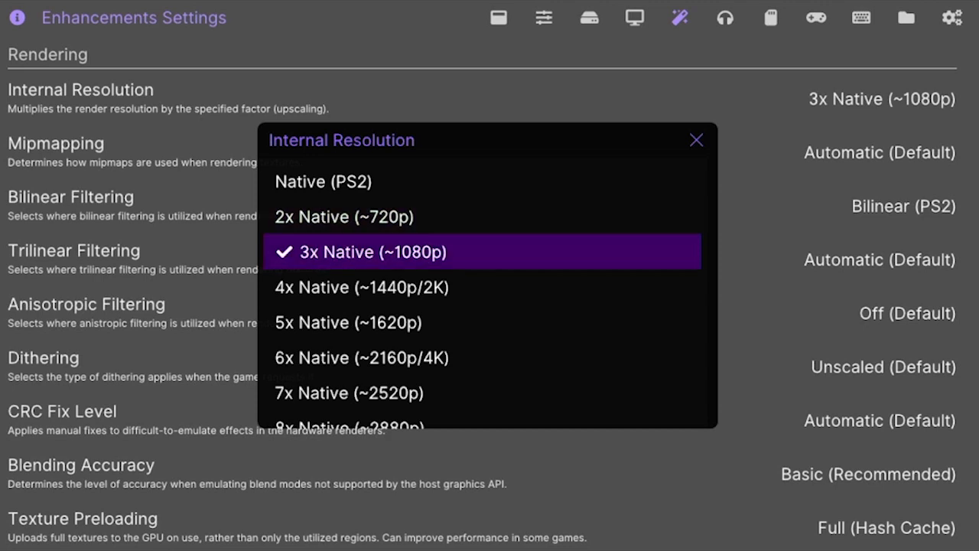
mouse_move(482, 357)
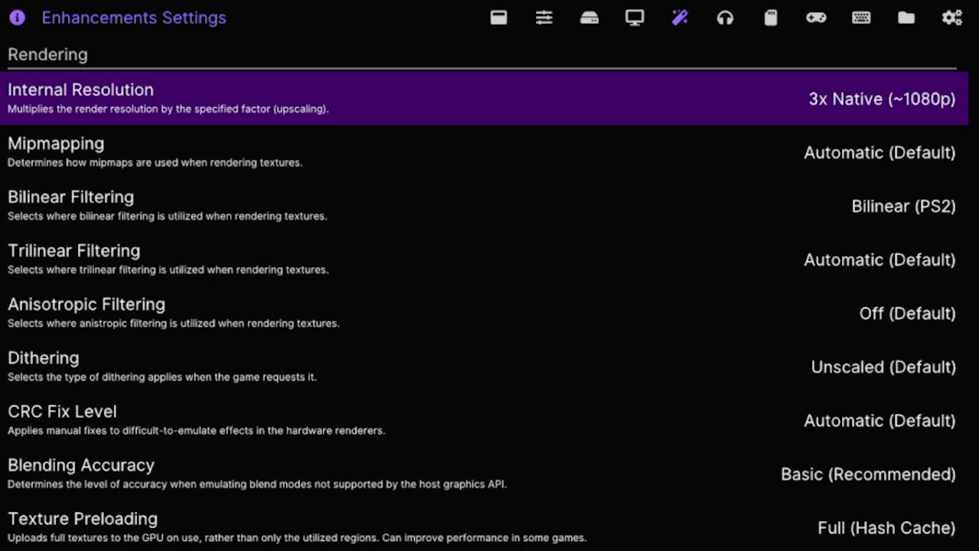
View the Display page's Aspect Ratio choices, keeping 16:9, then reach Audio Settings.
left_click(634, 18)
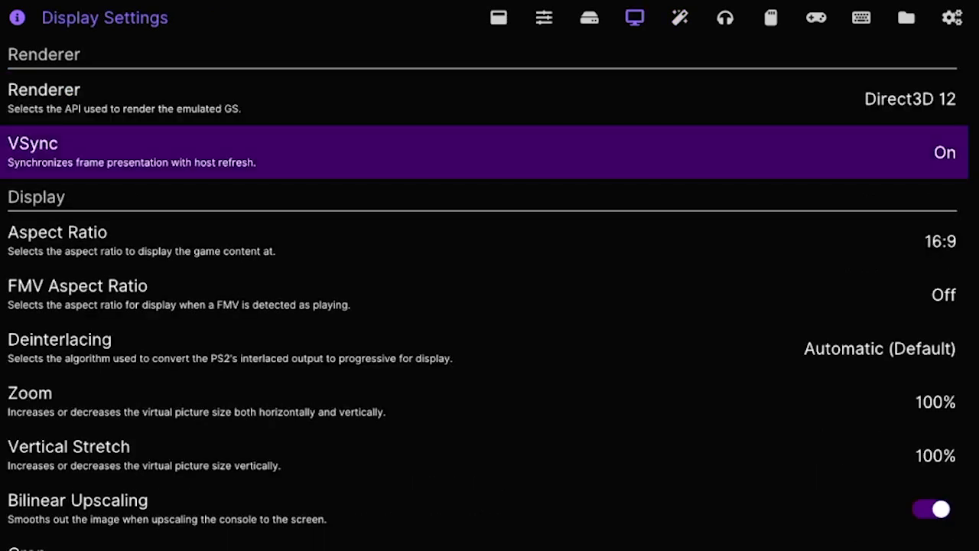
left_click(57, 231)
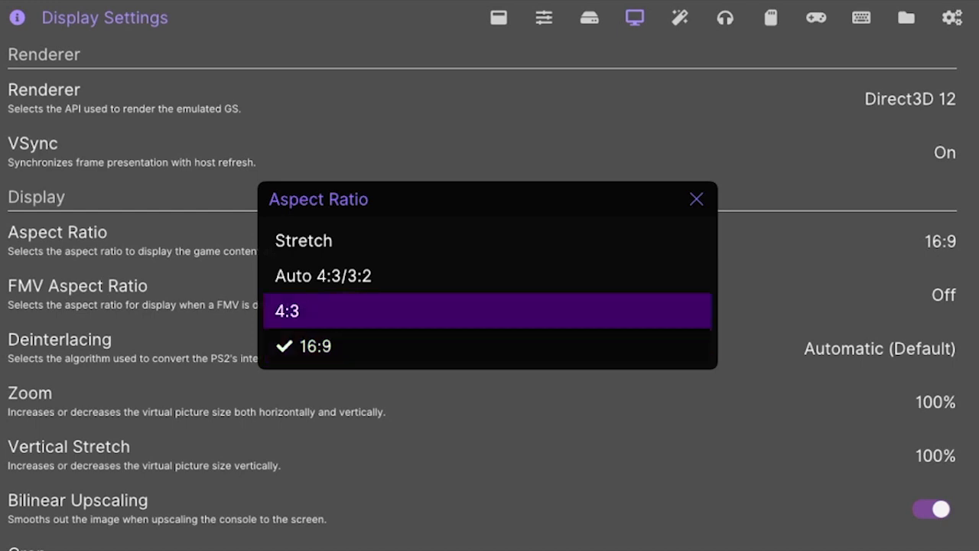
mouse_move(303, 240)
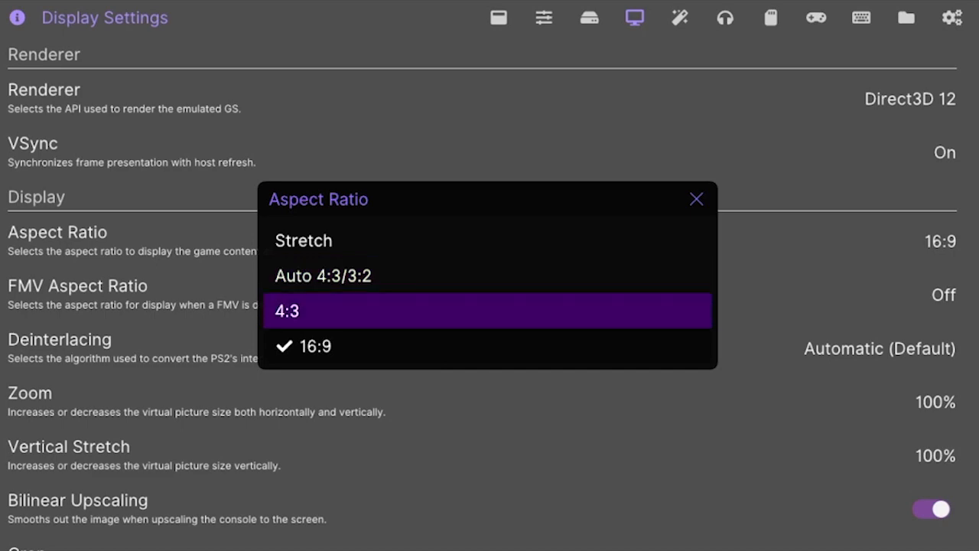
left_click(725, 17)
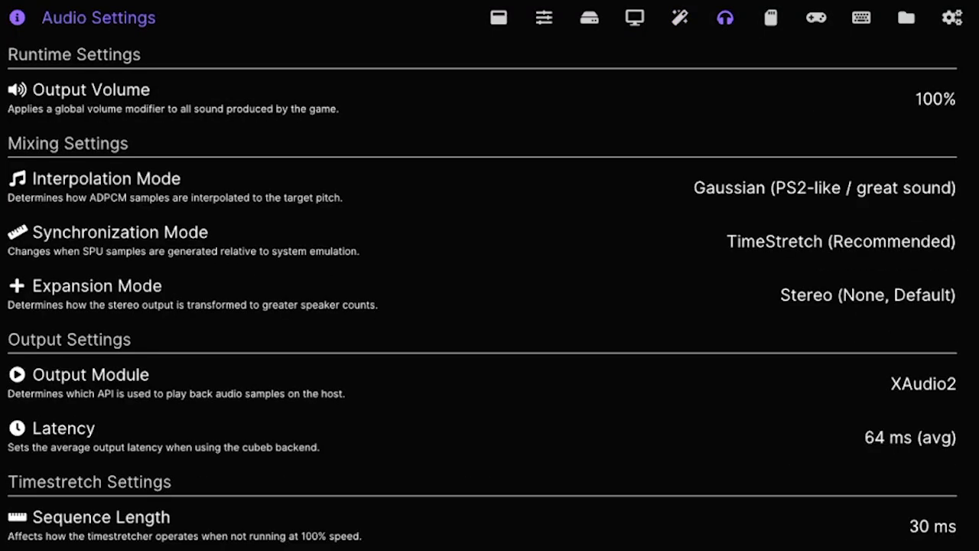
Auto-map Controller Port 1 to XInput-0, then reach the Hotkey Settings page.
left_click(815, 17)
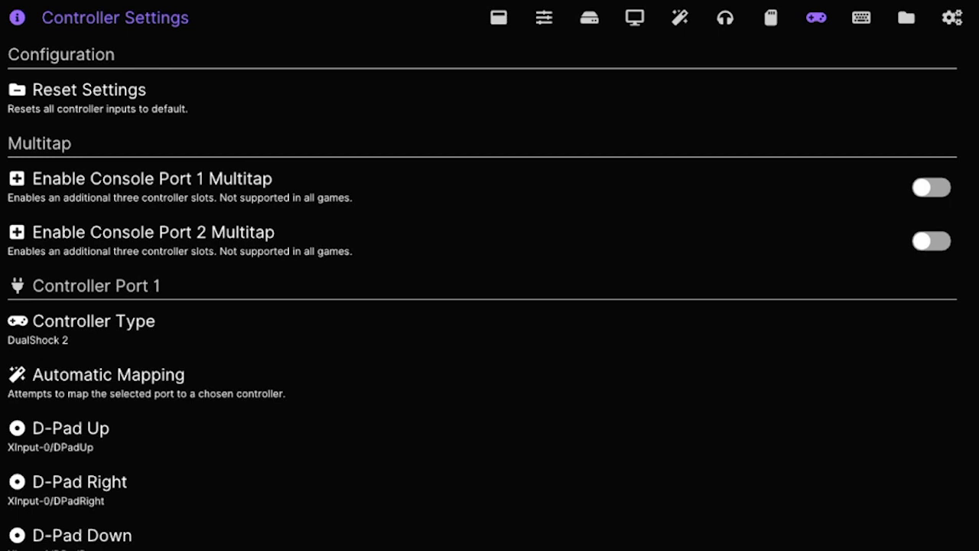
left_click(91, 321)
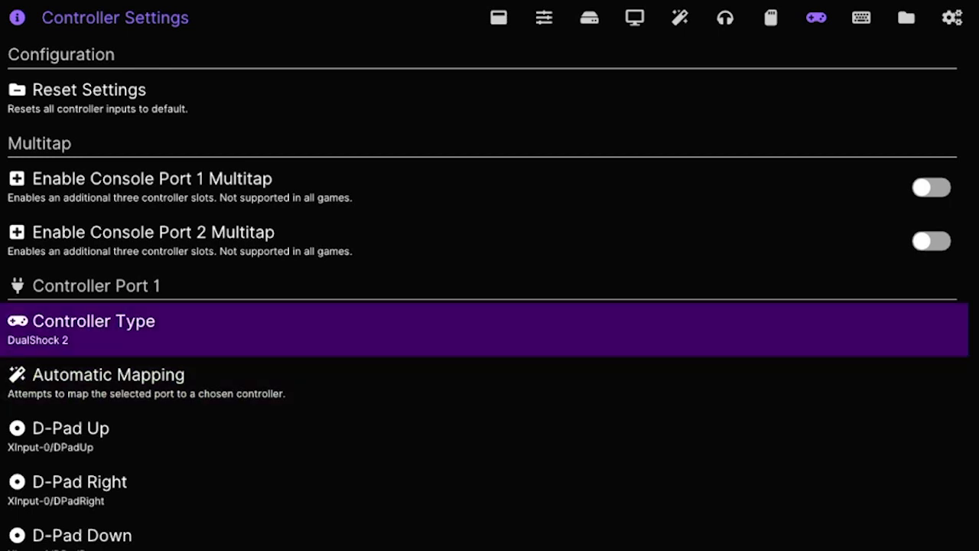
key("Down")
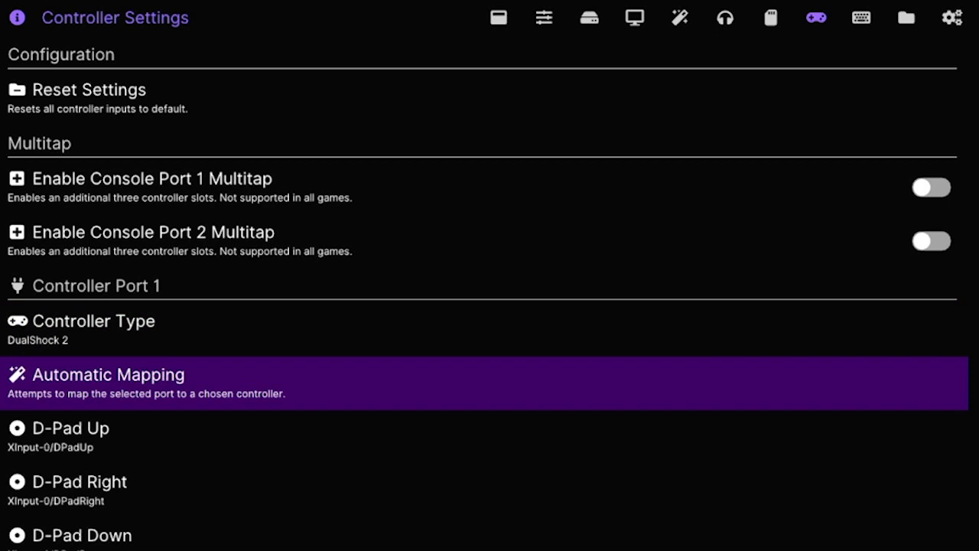
left_click(108, 375)
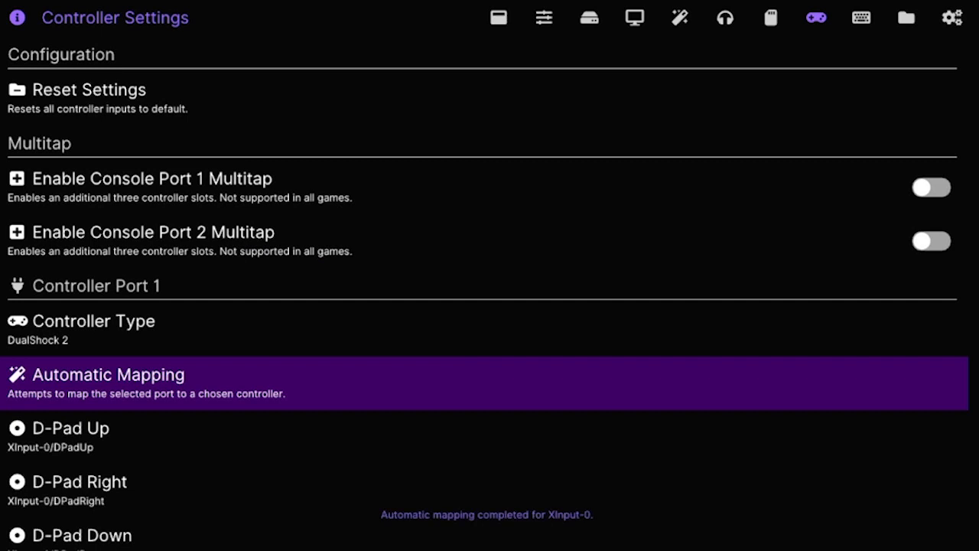
scroll("down", 3)
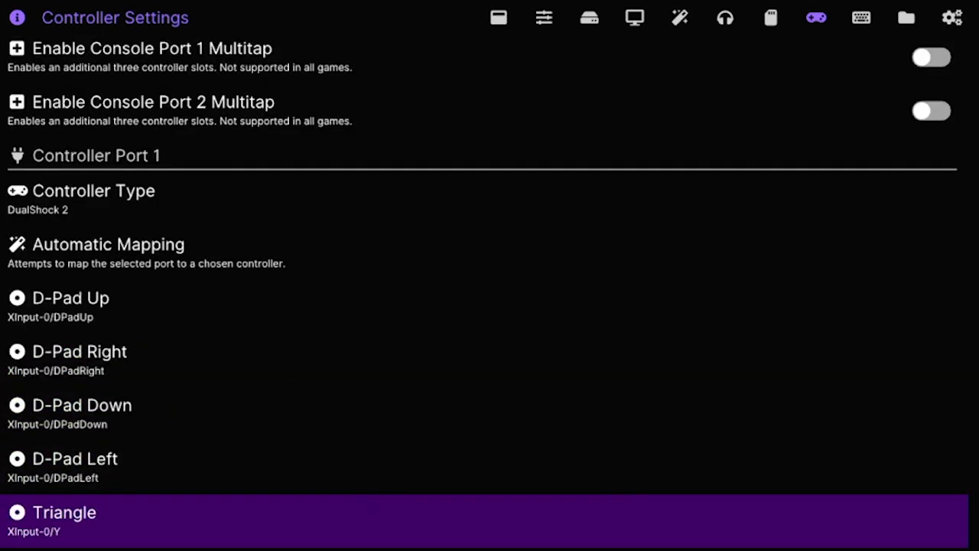
scroll("down", 3)
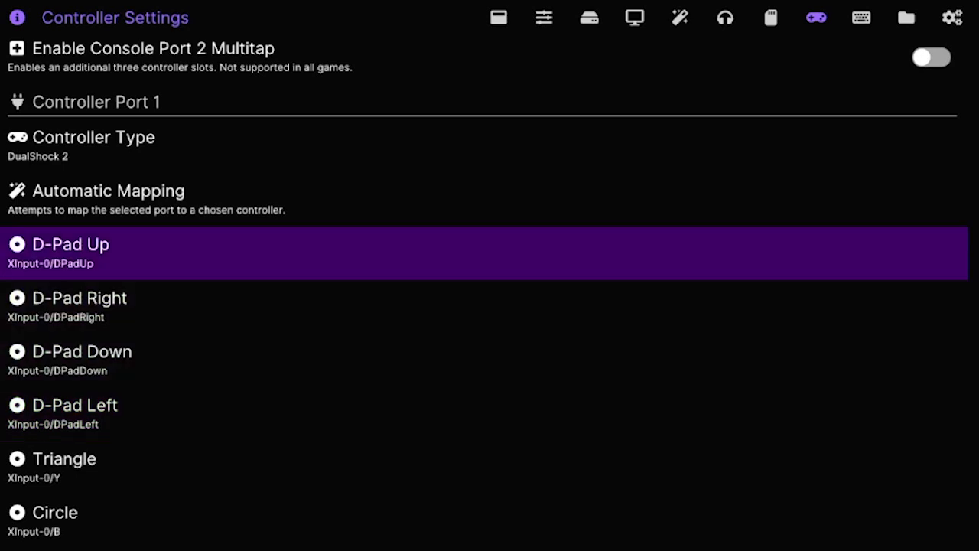
left_click(860, 18)
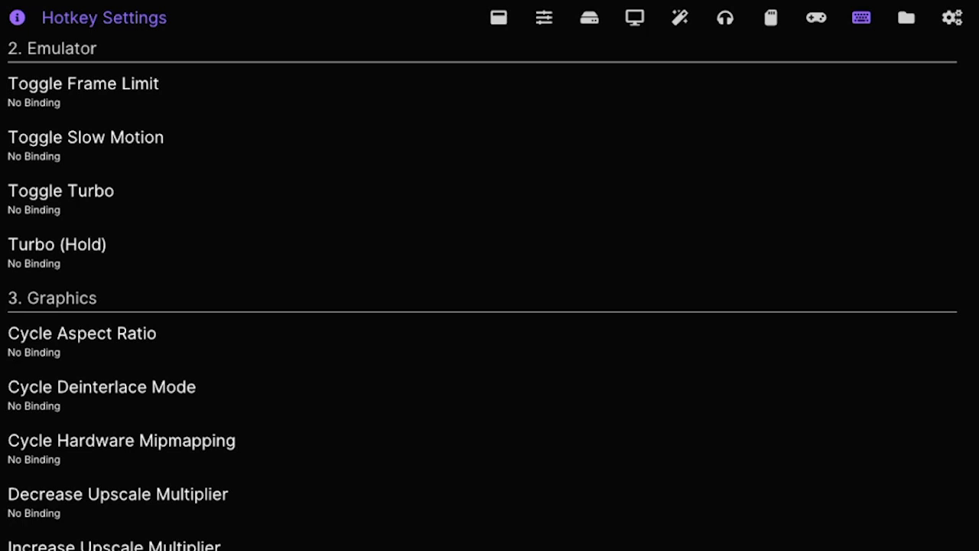
Bind Open Pause Menu to XInput-0 Back and Start, then reach Directory Settings.
left_click(82, 341)
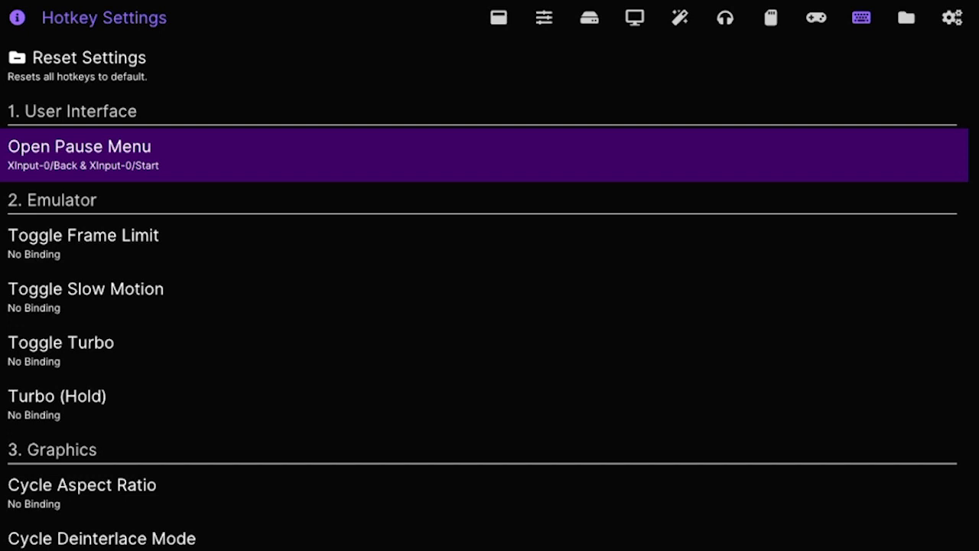
left_click(905, 18)
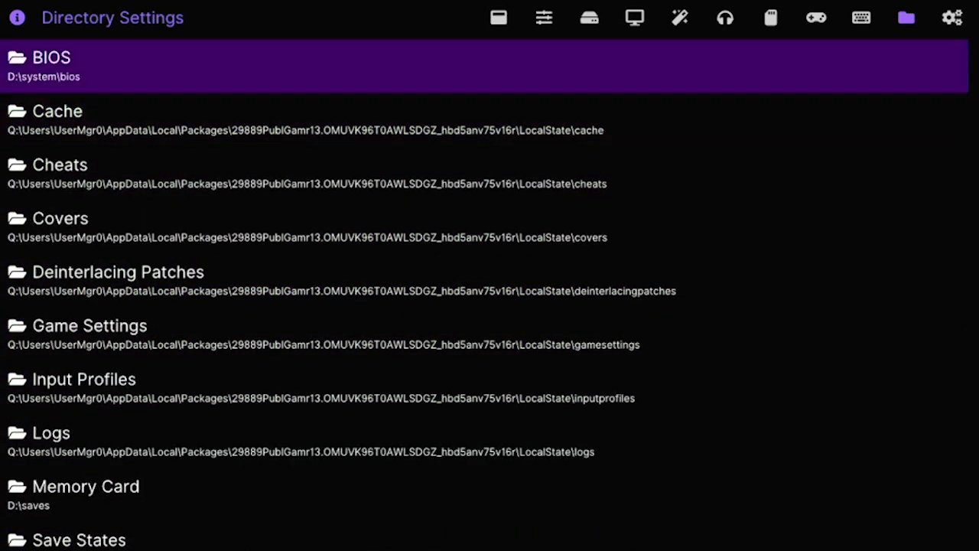
Browse to D: > system > bios and use it as the BIOS directory.
left_click(60, 218)
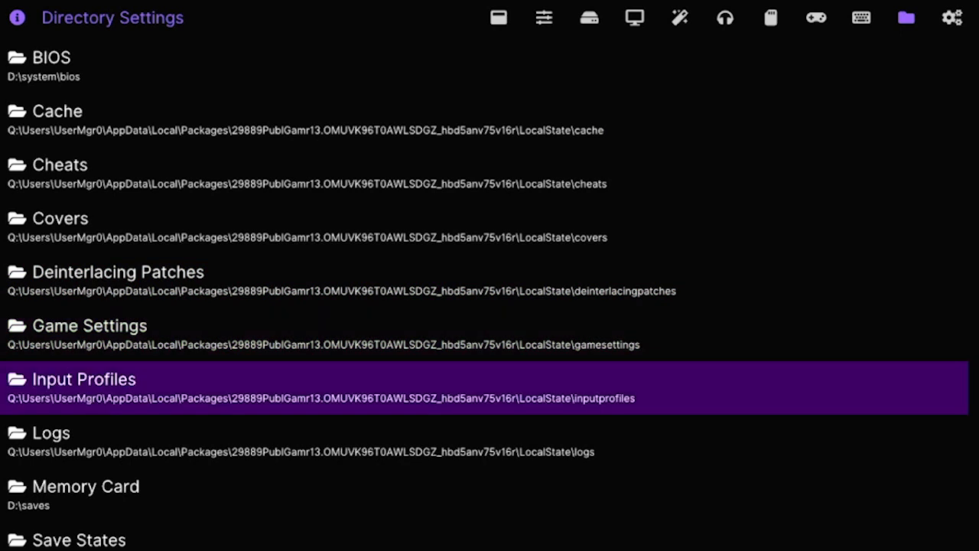
scroll("down", 3)
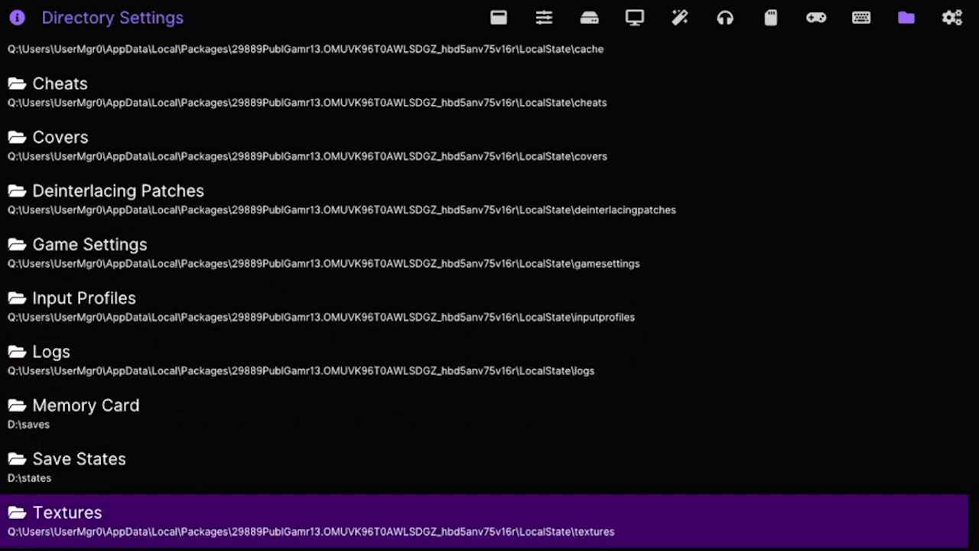
scroll("down", 3)
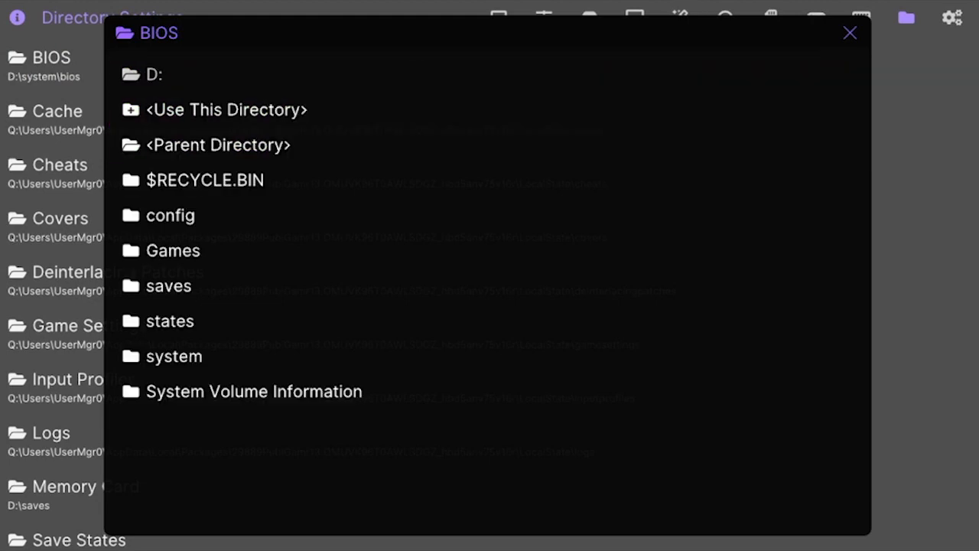
left_click(170, 321)
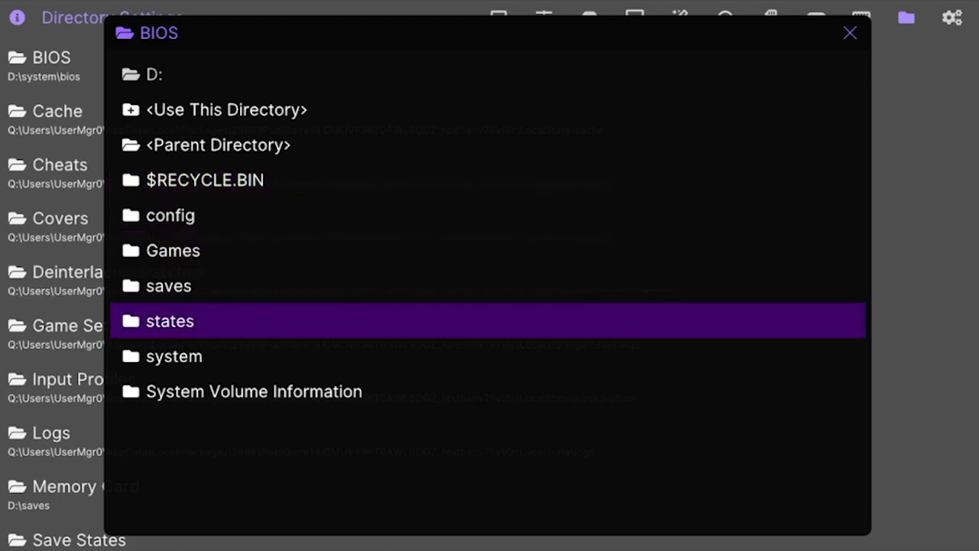
double_click(174, 355)
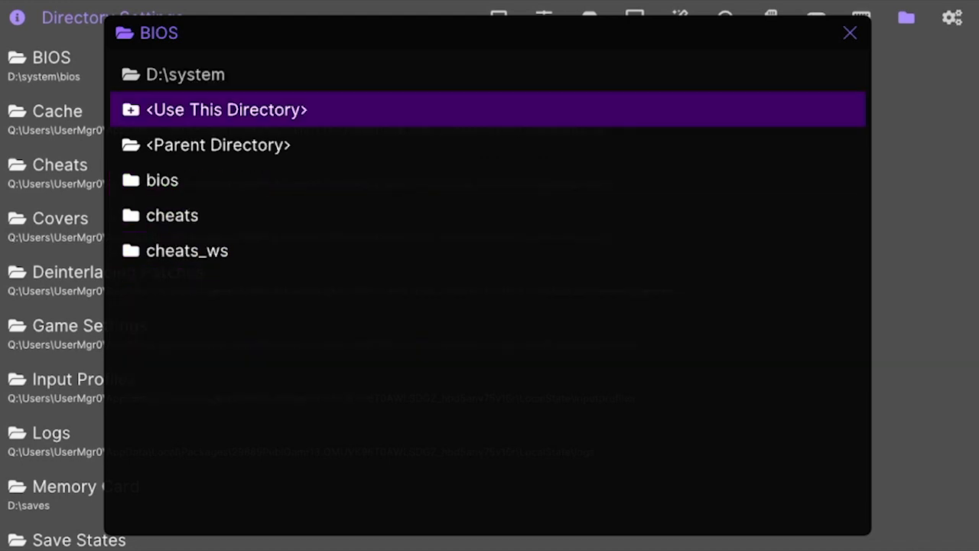
double_click(162, 180)
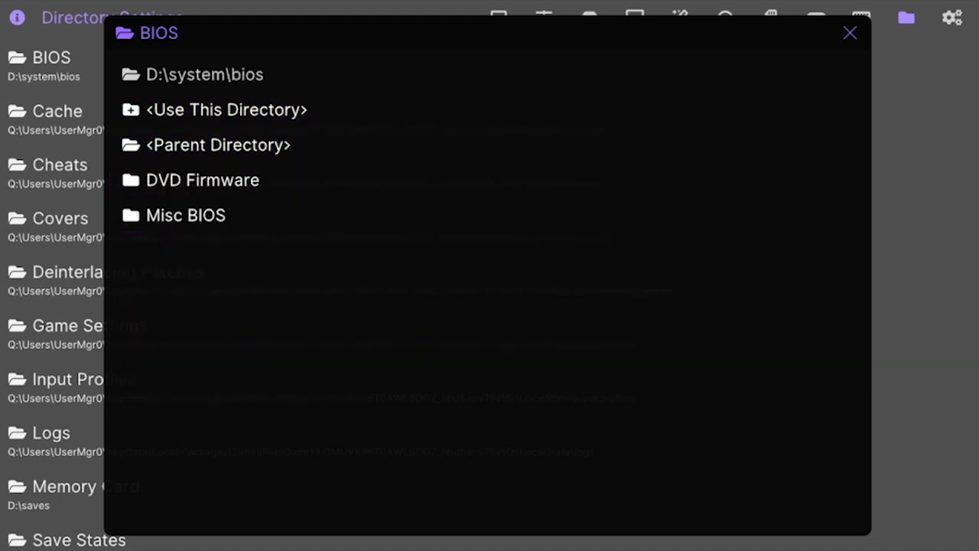
mouse_move(225, 110)
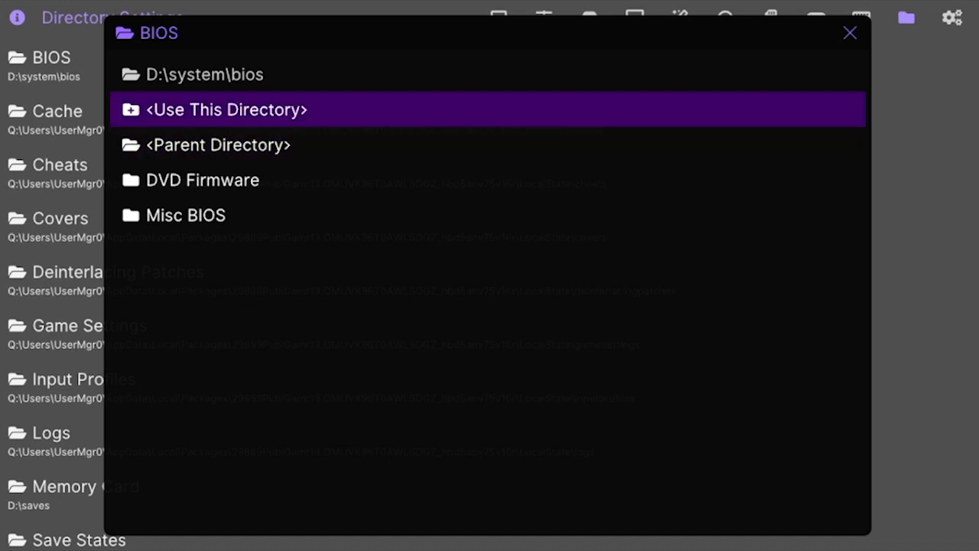
left_click(849, 33)
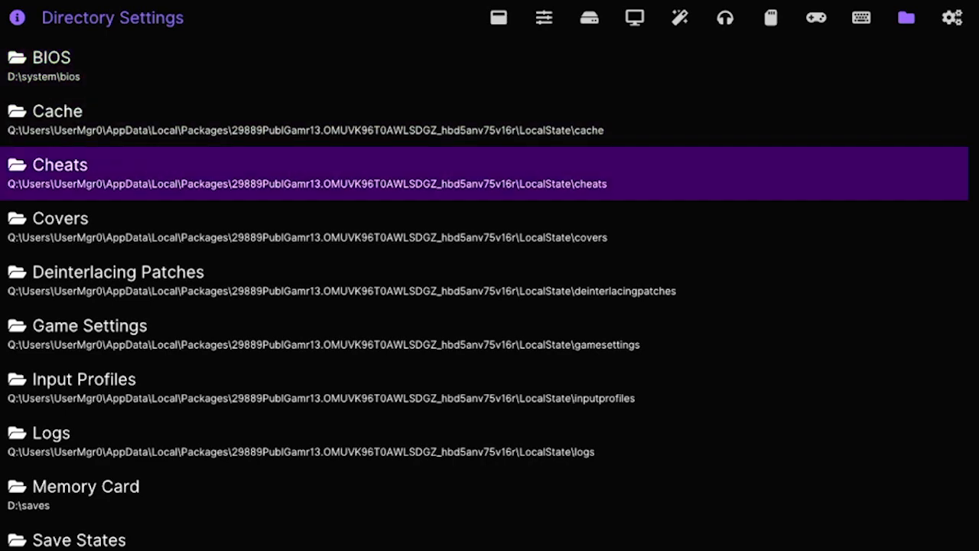
Set the Memory Card directory to D:\saves.
left_click(86, 486)
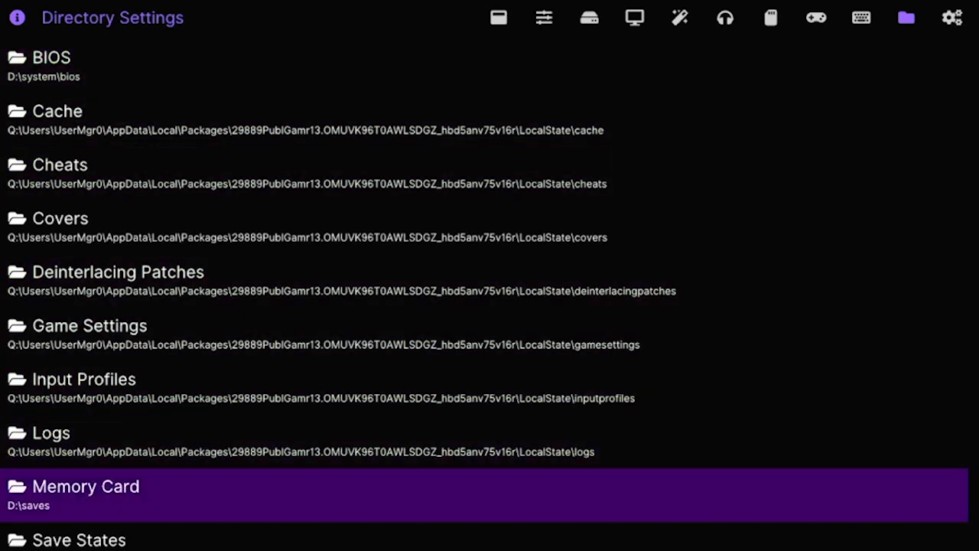
left_click(85, 485)
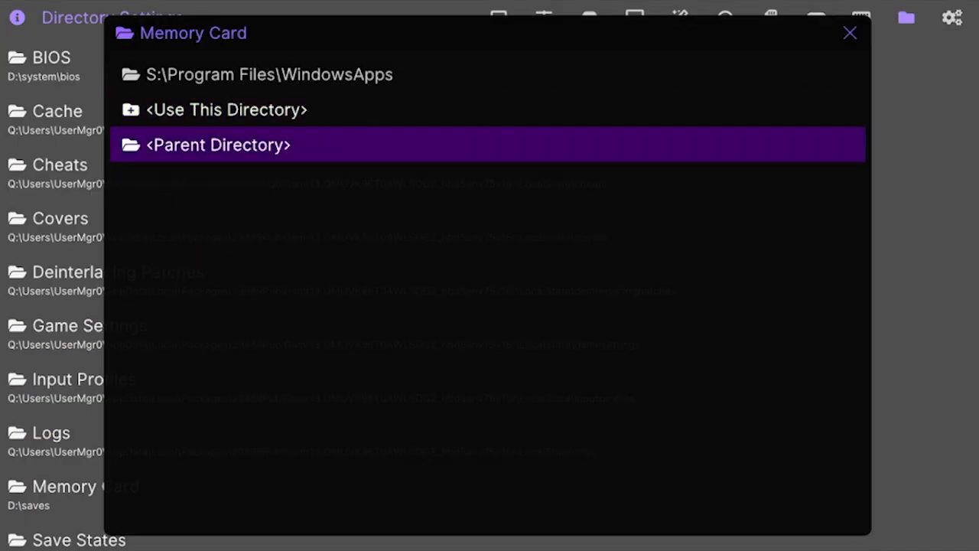
left_click(218, 144)
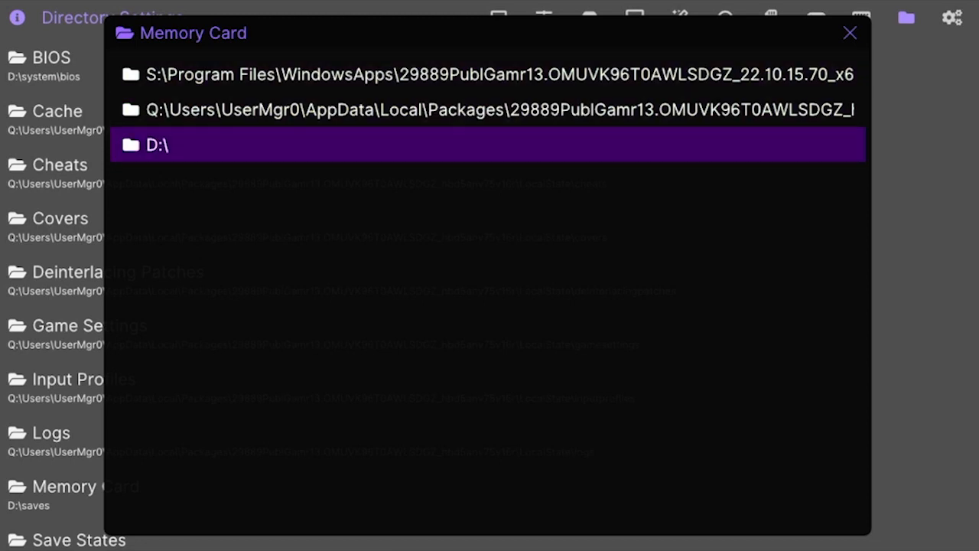
double_click(156, 145)
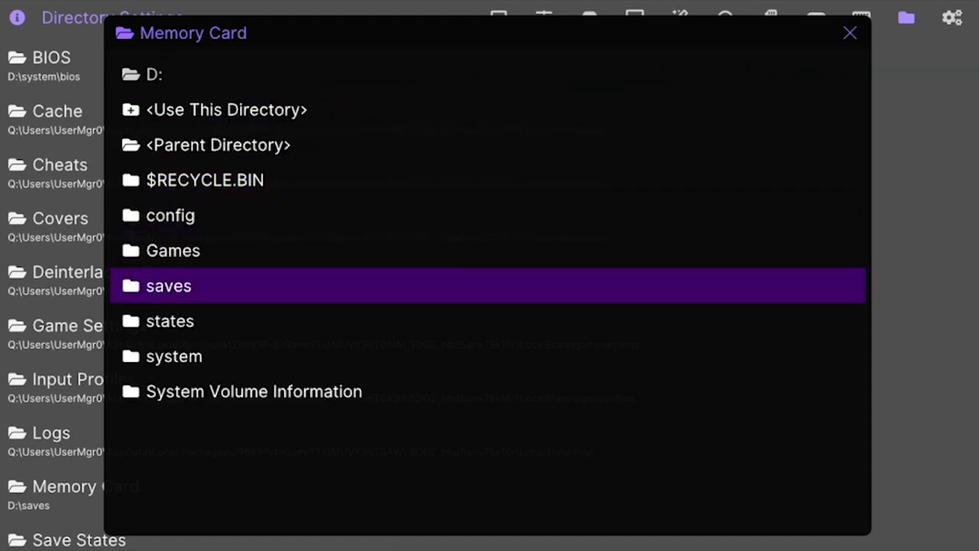
double_click(169, 286)
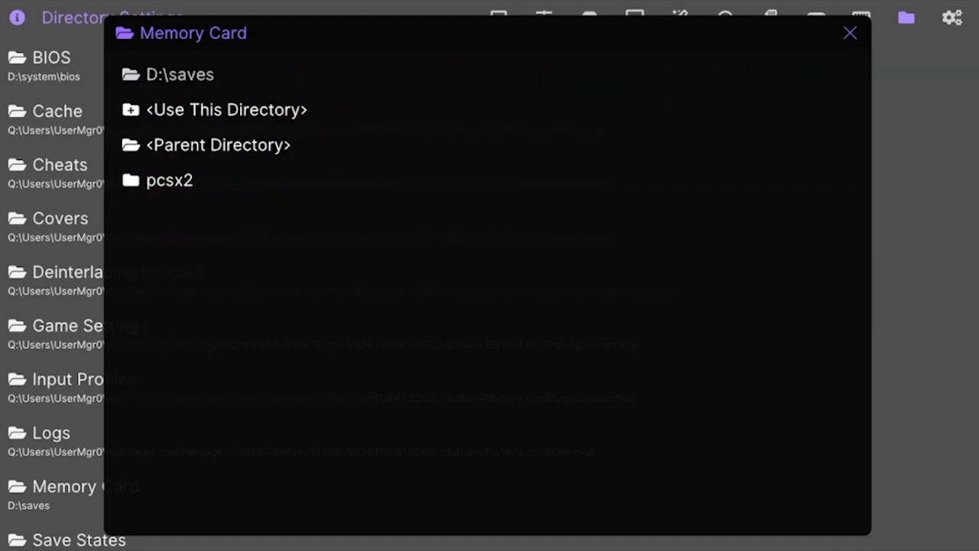
left_click(849, 33)
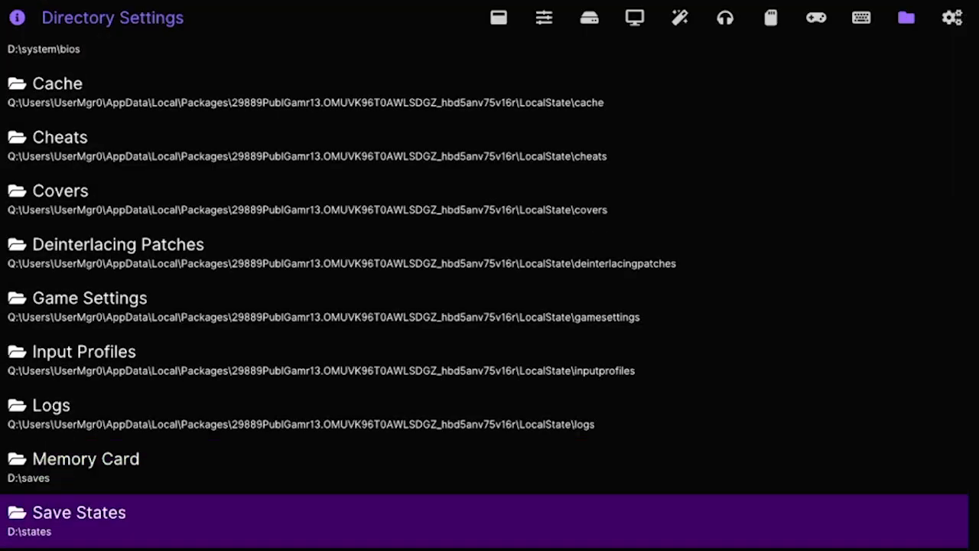
Set the Save States directory to D:\states.
left_click(79, 511)
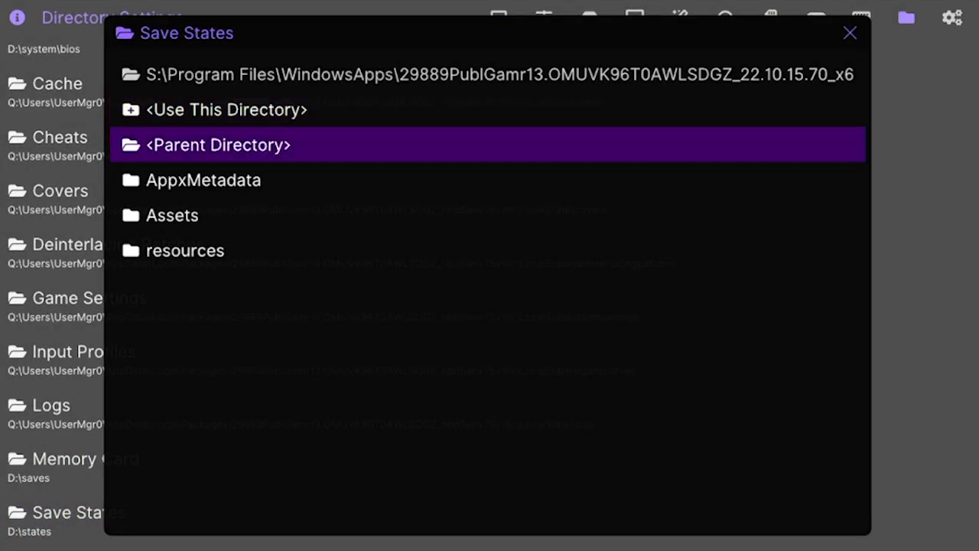
left_click(218, 144)
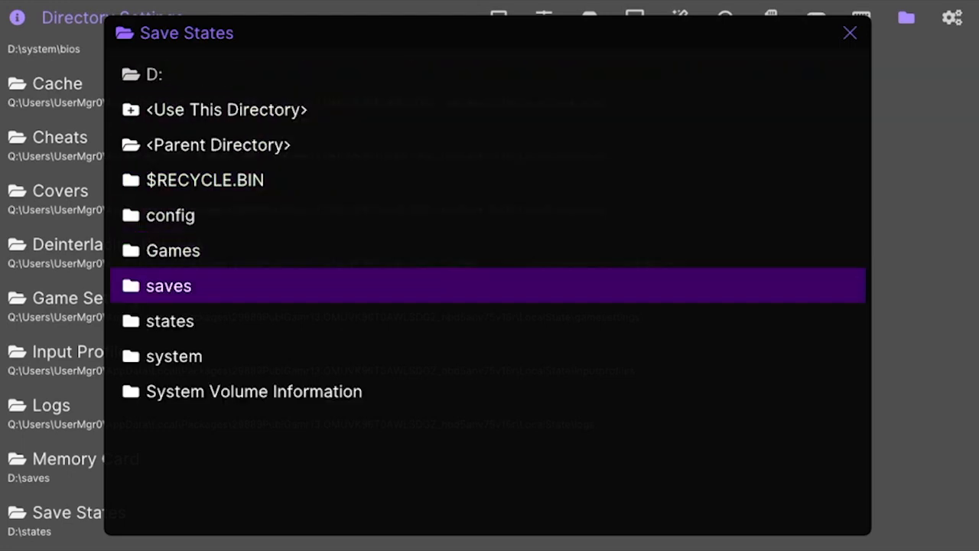
double_click(170, 321)
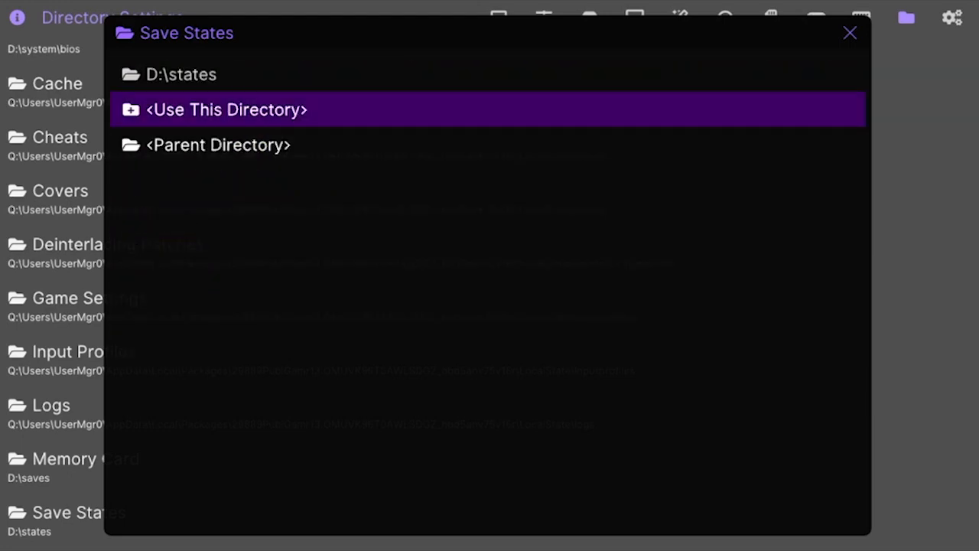
left_click(226, 109)
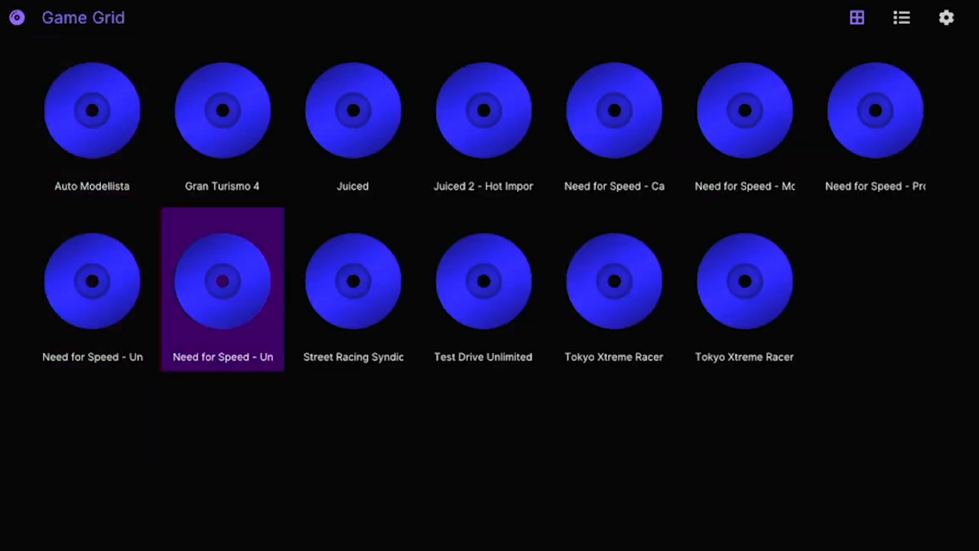
Launch Need for Speed Underground 2 from the Game Grid.
double_click(222, 281)
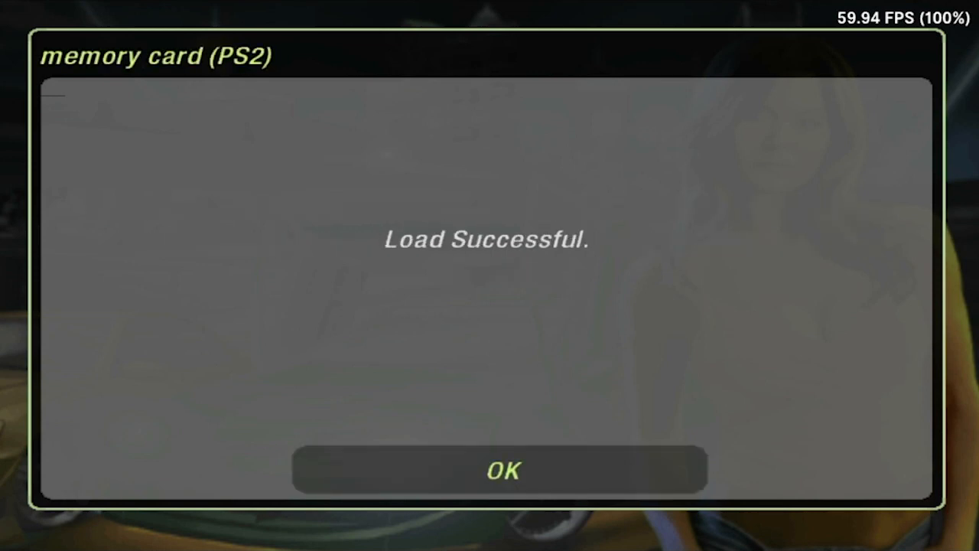
Dismiss Load Successful, return from The Garage to Explore Mode, and highlight the Performance Shop on the map.
left_click(500, 470)
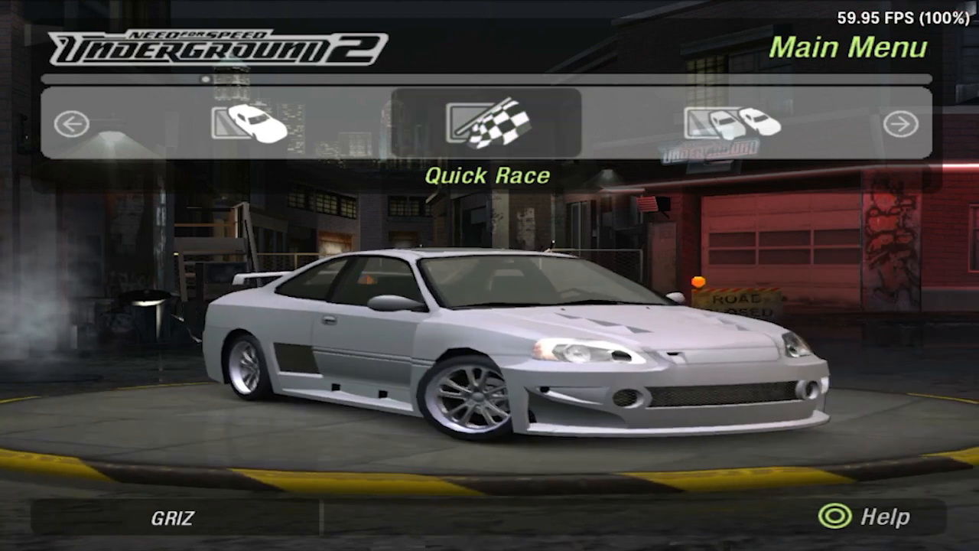
left_click(69, 123)
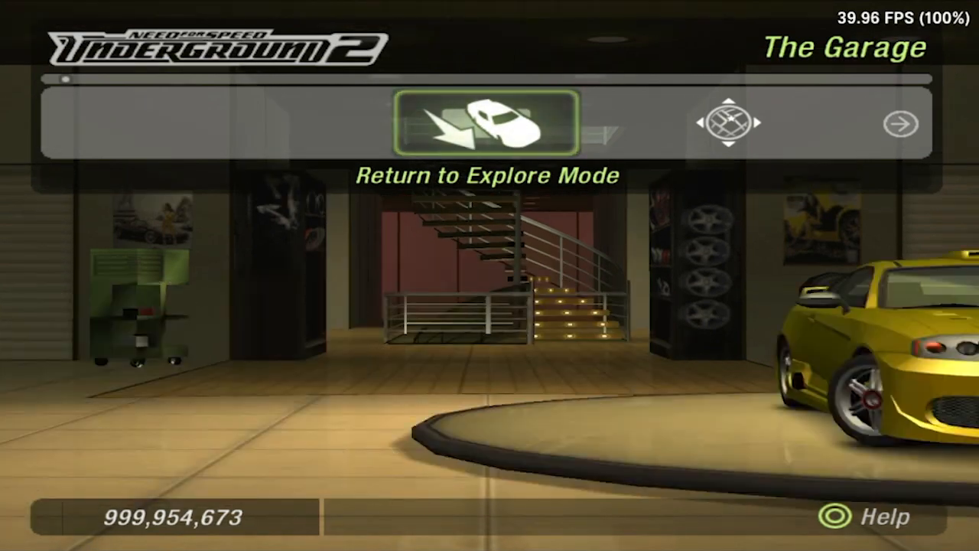
left_click(485, 126)
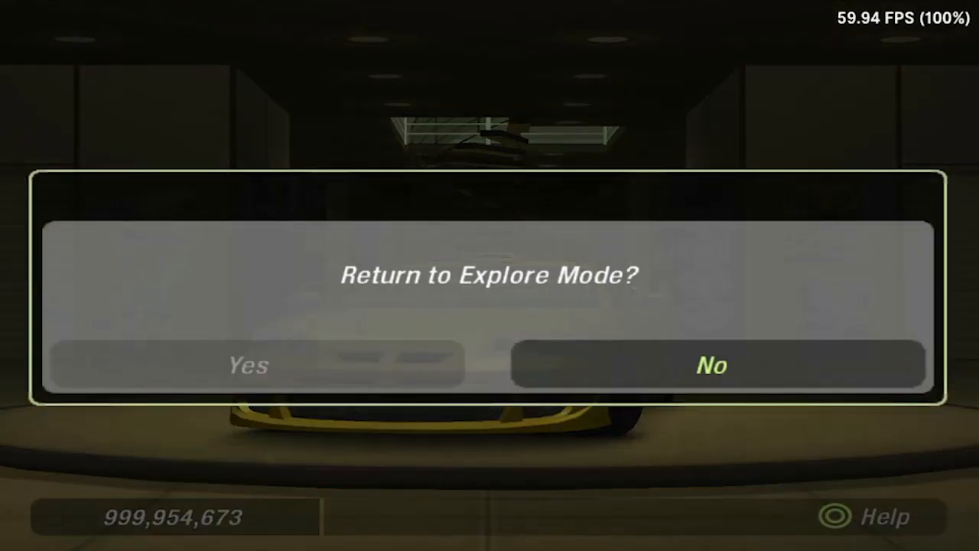
left_click(247, 365)
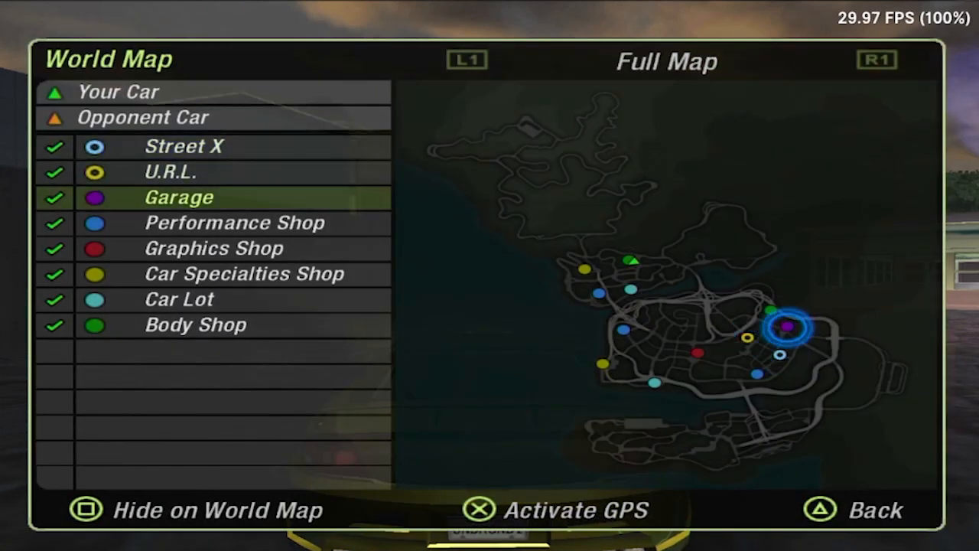
key("down")
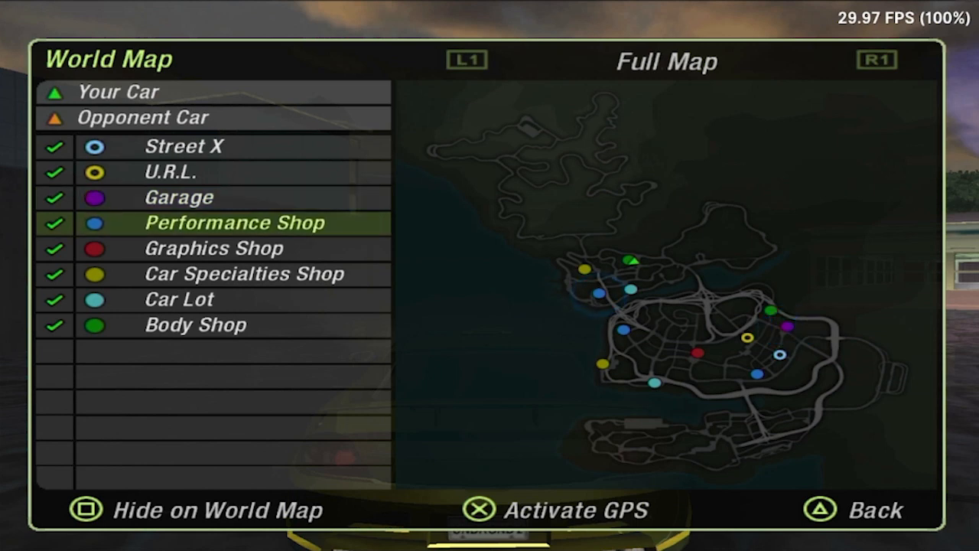